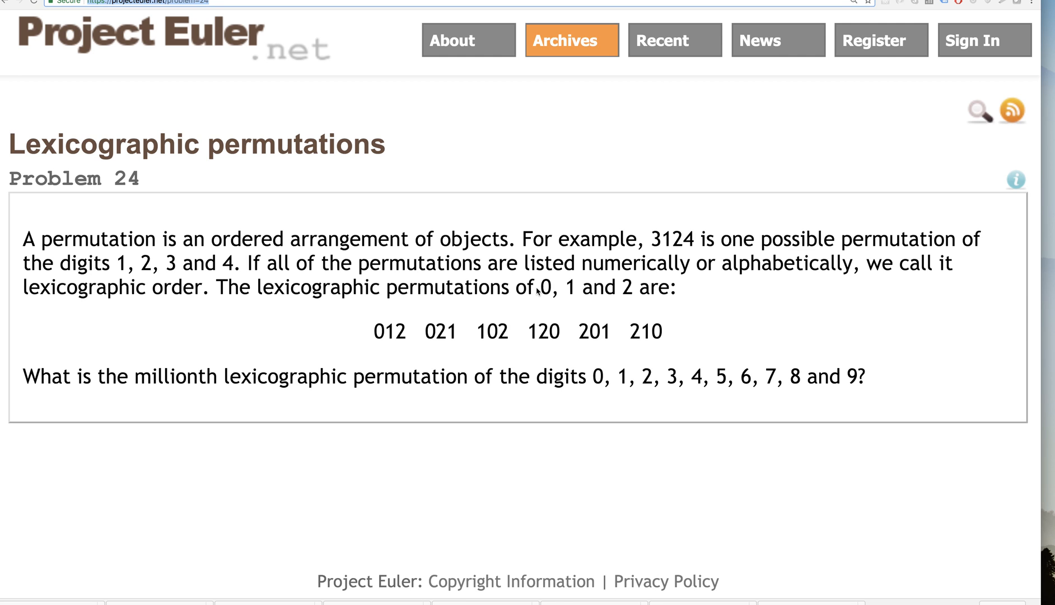
pyautogui.moveTo(718, 130)
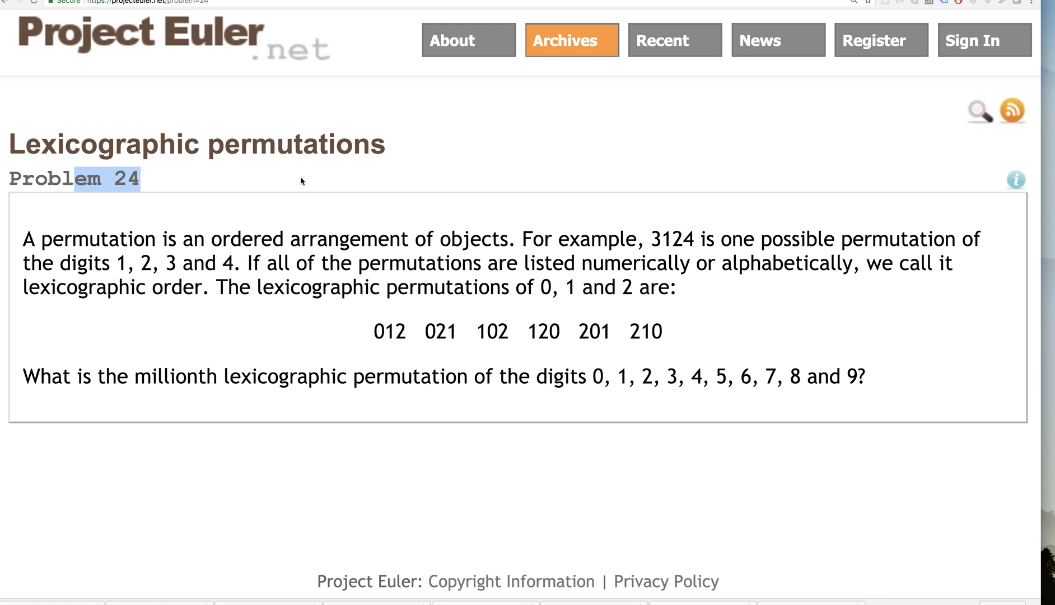
pyautogui.moveTo(497, 355)
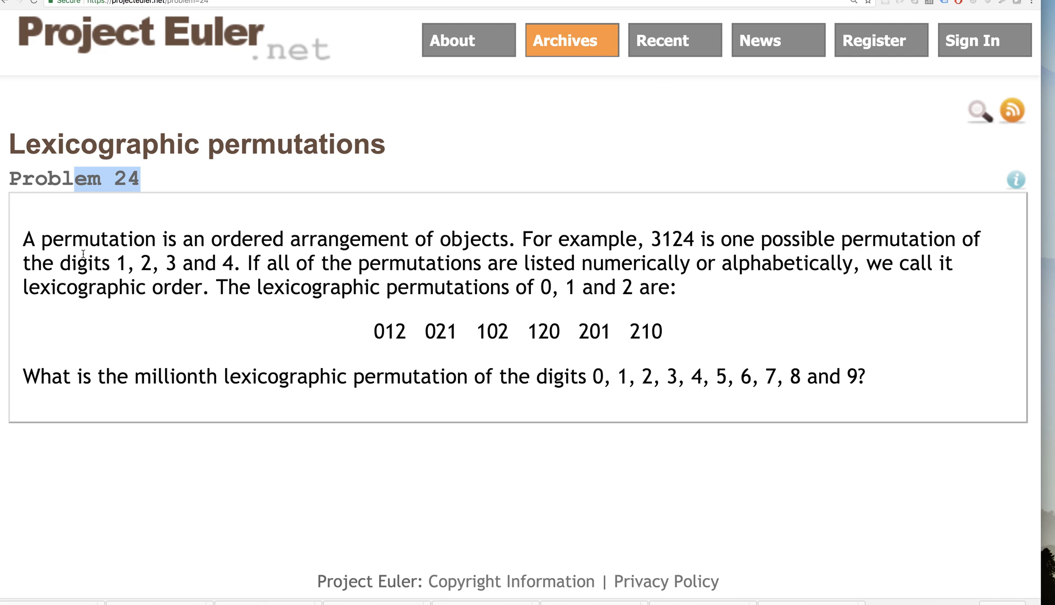
pyautogui.moveTo(296, 272)
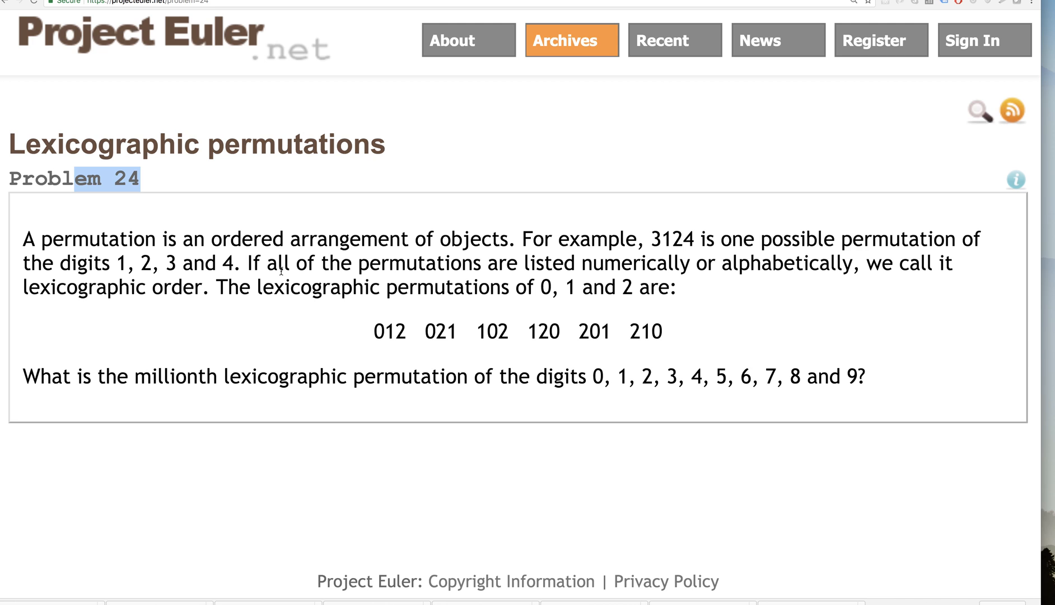
pyautogui.moveTo(358, 338)
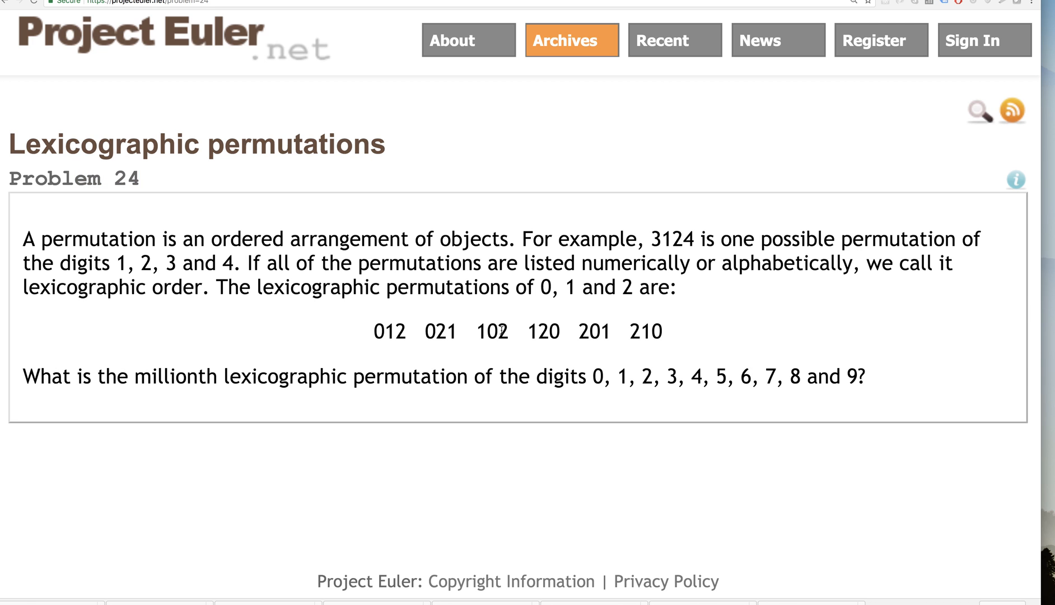
# - Select the six example permutations and list every permutation of 'abc'
pyautogui.moveTo(438, 331); pyautogui.dragTo(663, 330)
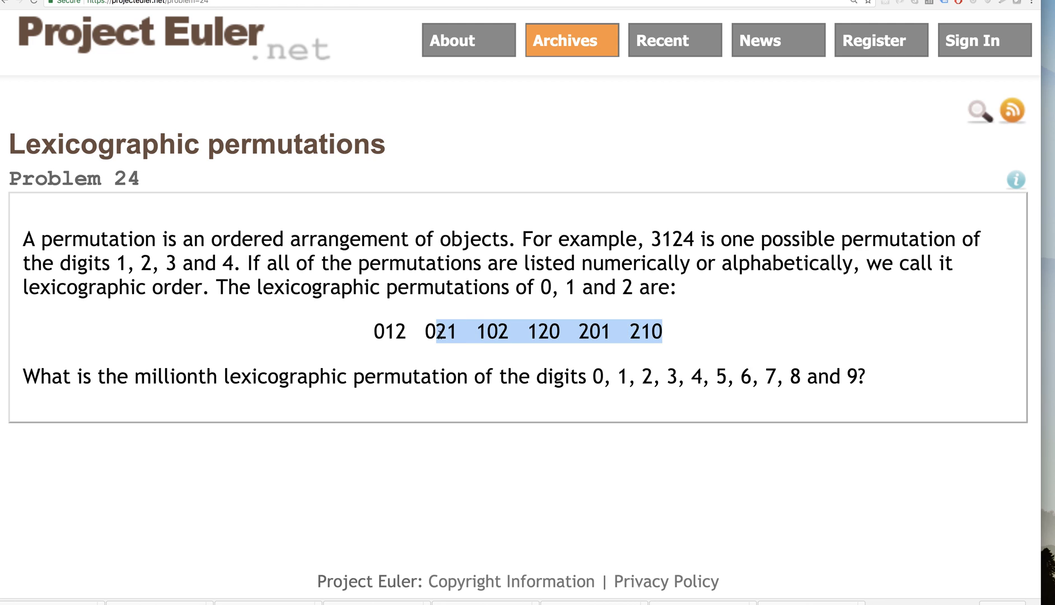
pyautogui.moveTo(454, 331); pyautogui.dragTo(373, 331)
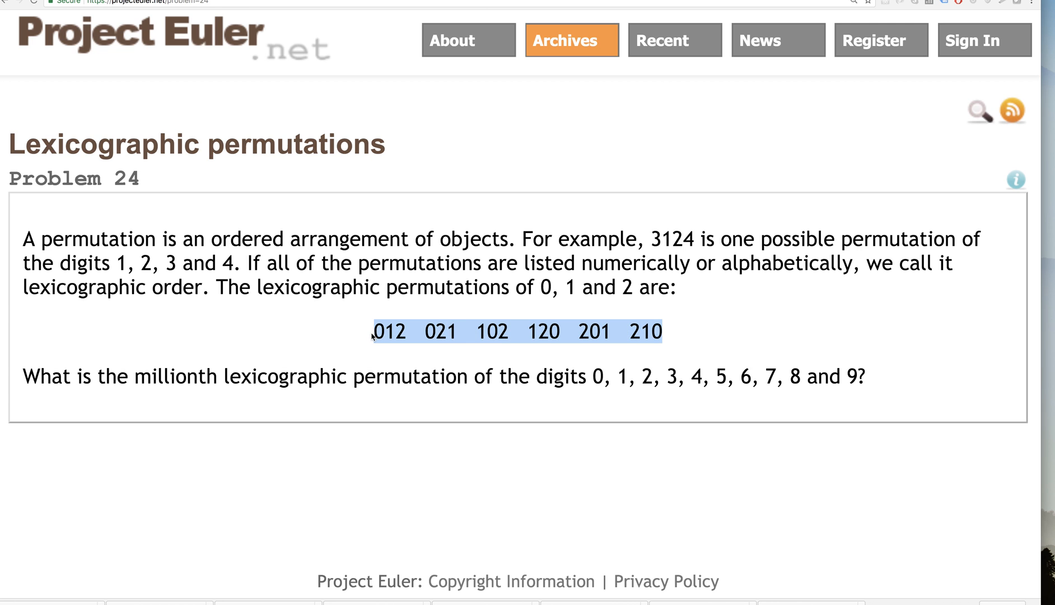
pyautogui.moveTo(291, 328)
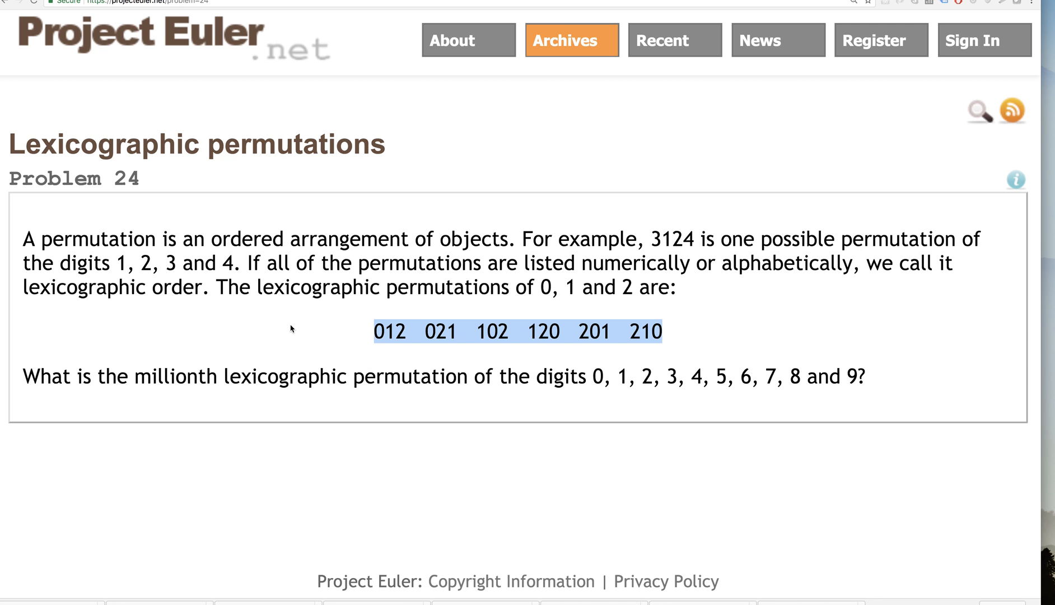
pyautogui.moveTo(283, 328)
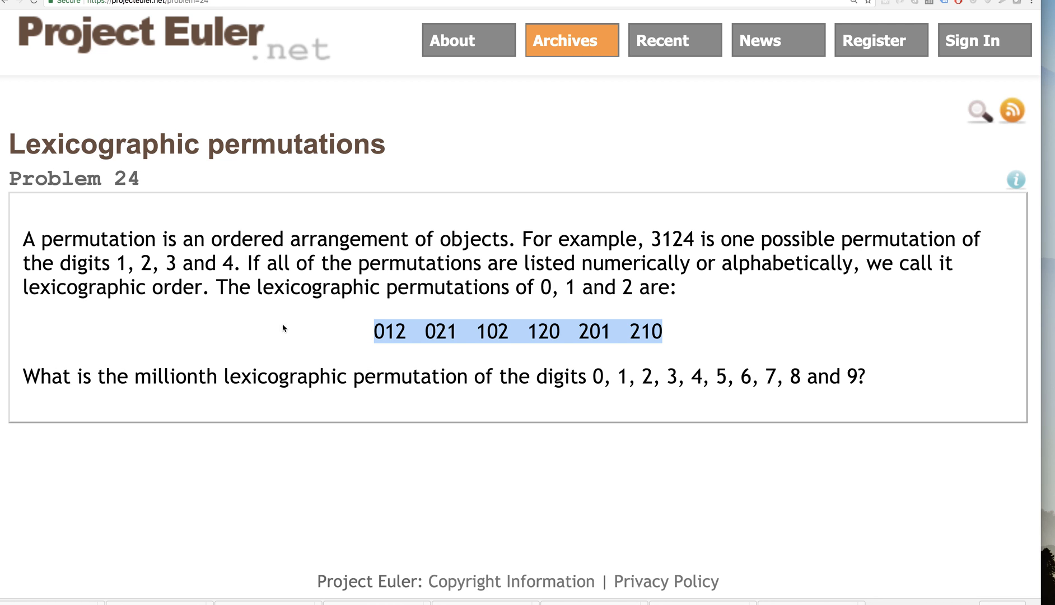
pyautogui.moveTo(229, 317)
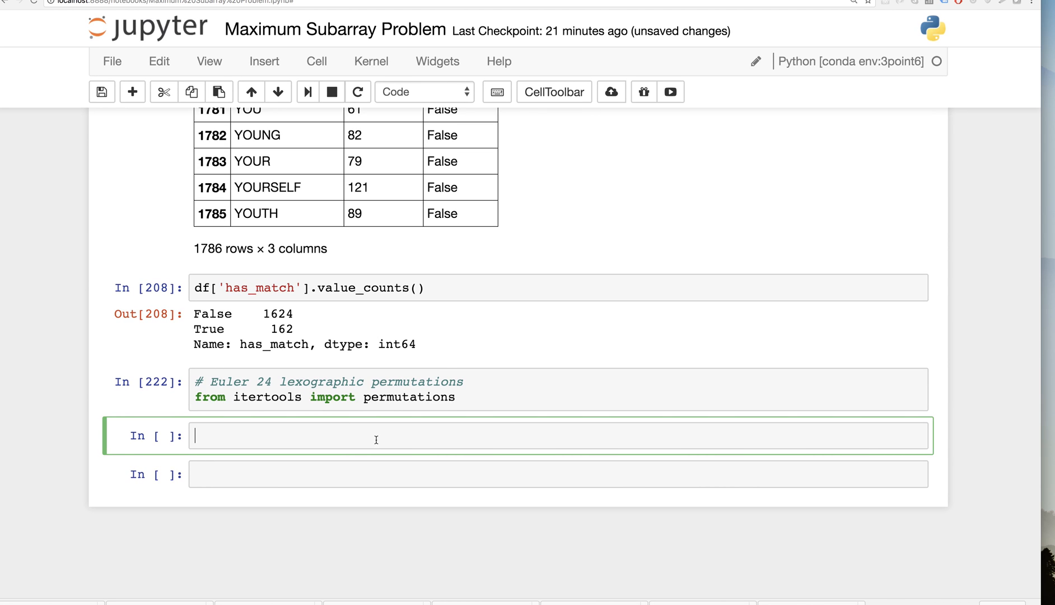
pyautogui.write("permutations('abc")
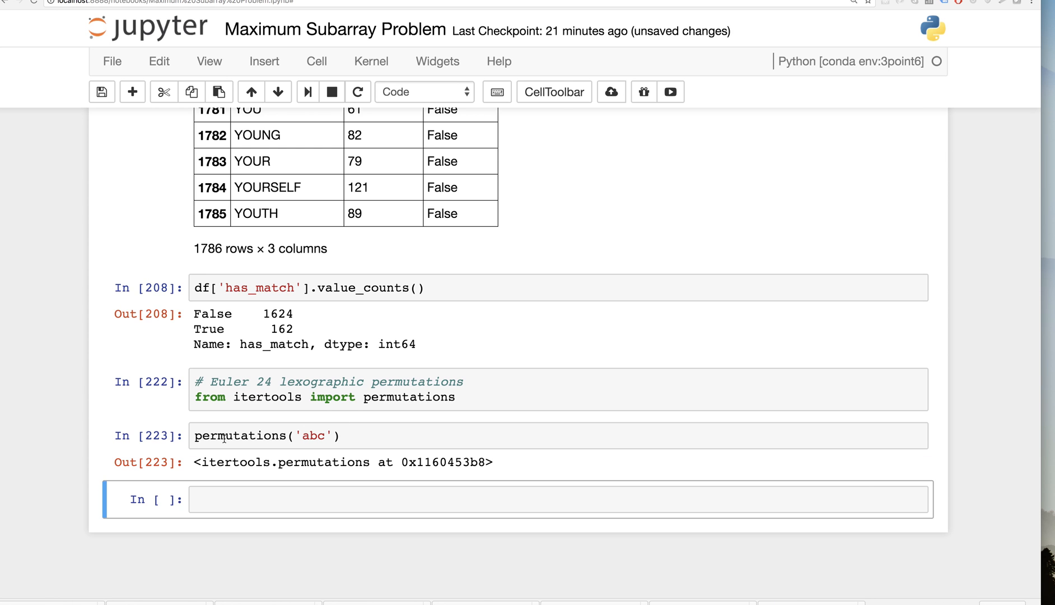
pyautogui.write('list(')
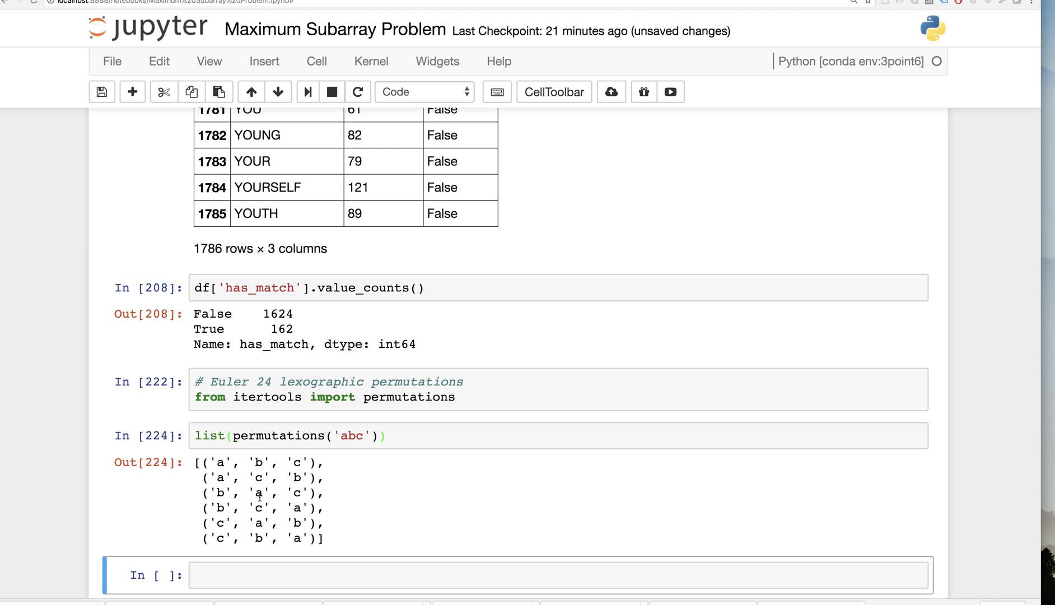
# - Add a # N! comment, switch to 'abcd', and evaluate 4*3*2 to get 24
pyautogui.click(460, 435)
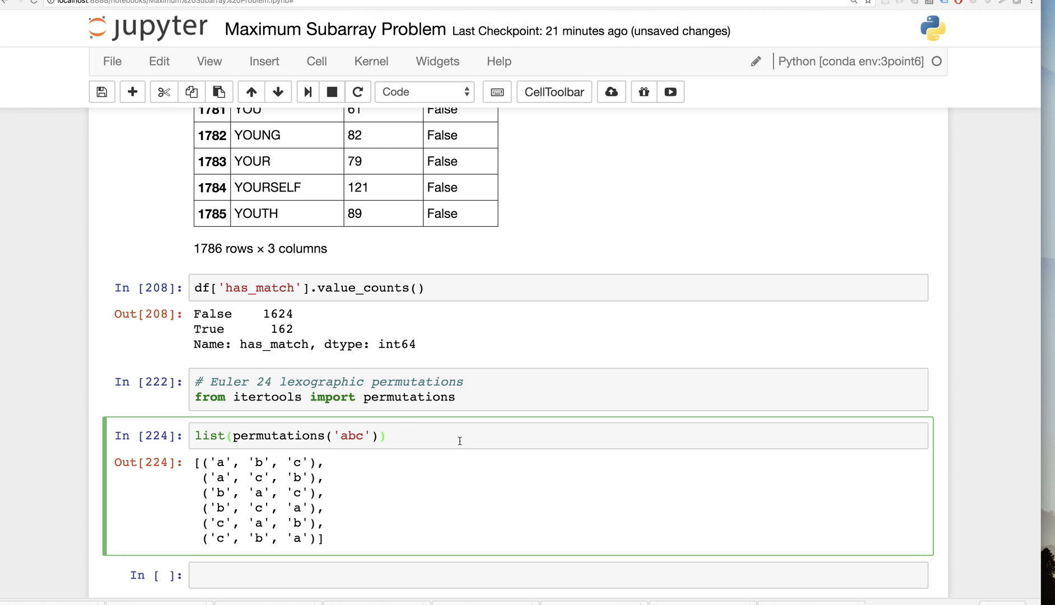
pyautogui.write('#')
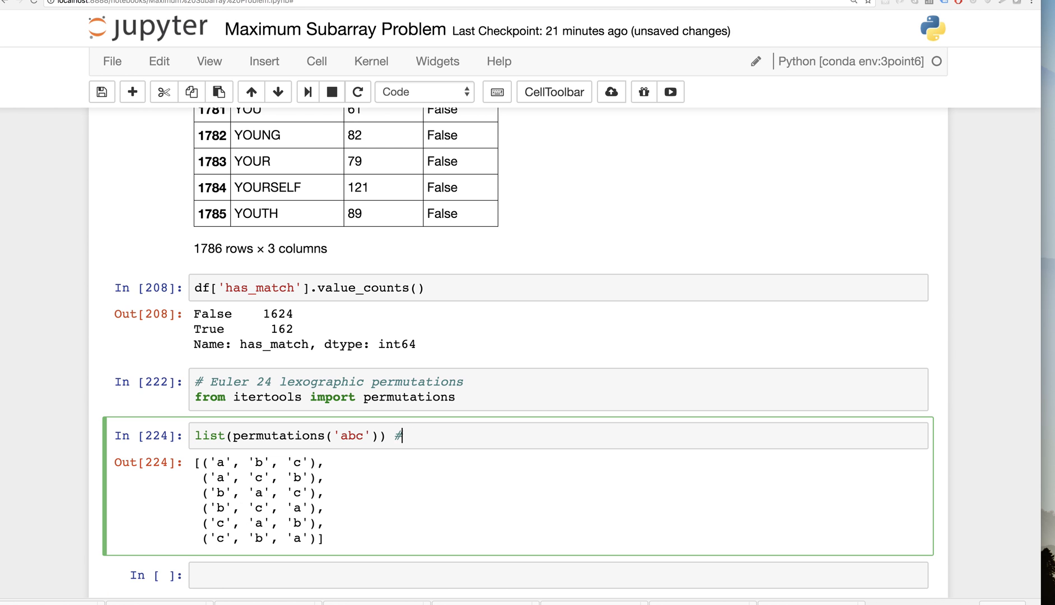
pyautogui.write('N!')
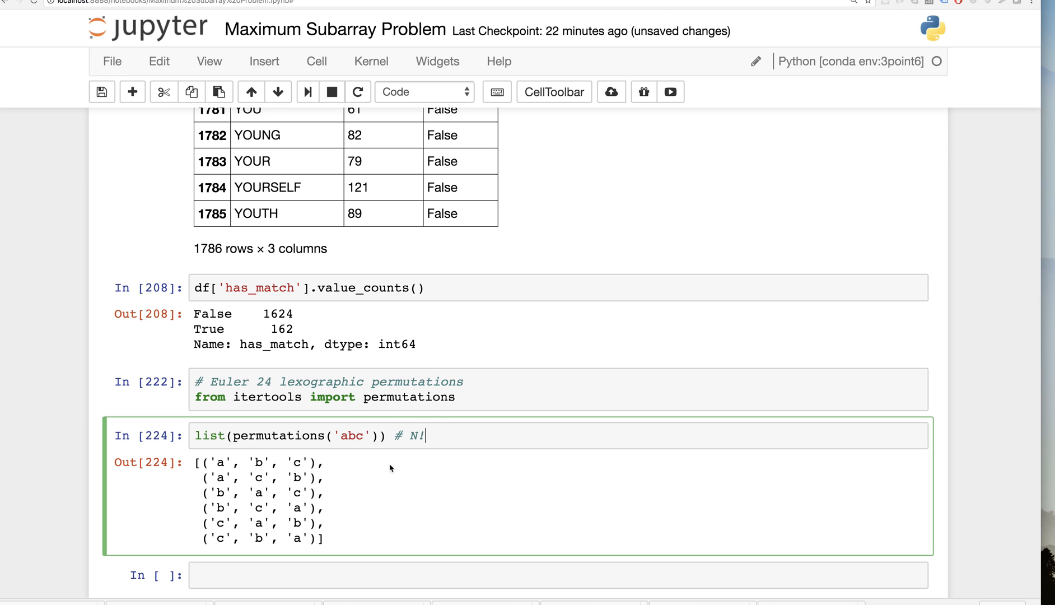
pyautogui.click(300, 529)
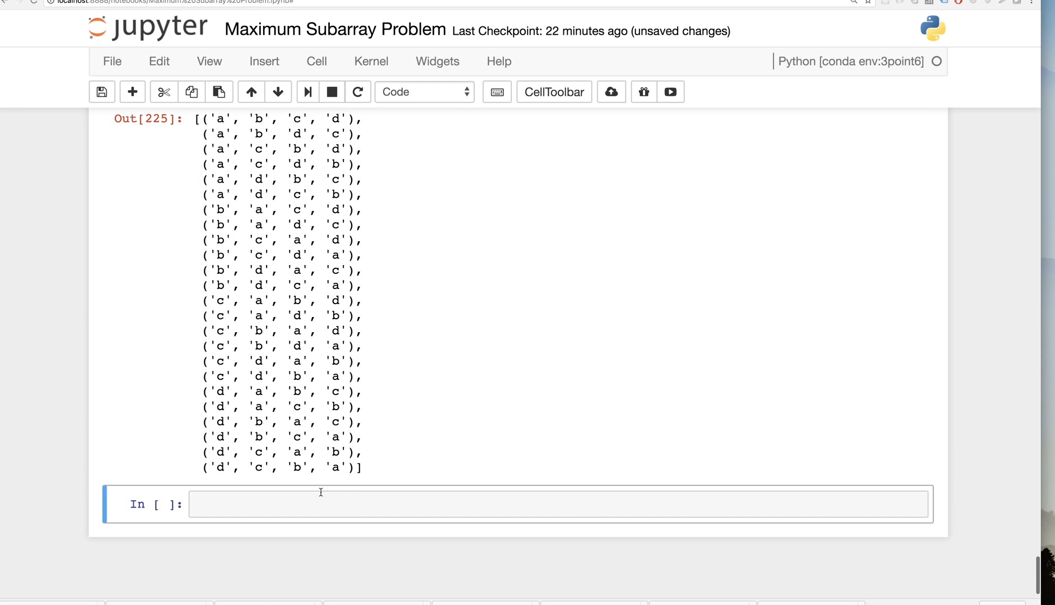
pyautogui.write('4*3*2')
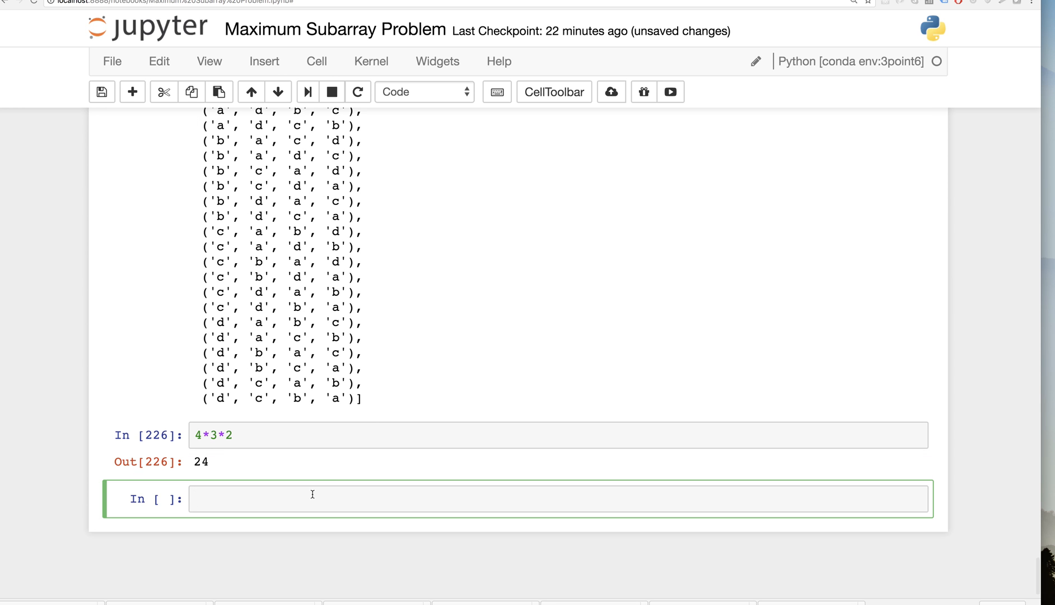
pyautogui.scroll(3)
pyautogui.write("len(list(permutations('012345'))) # N!")
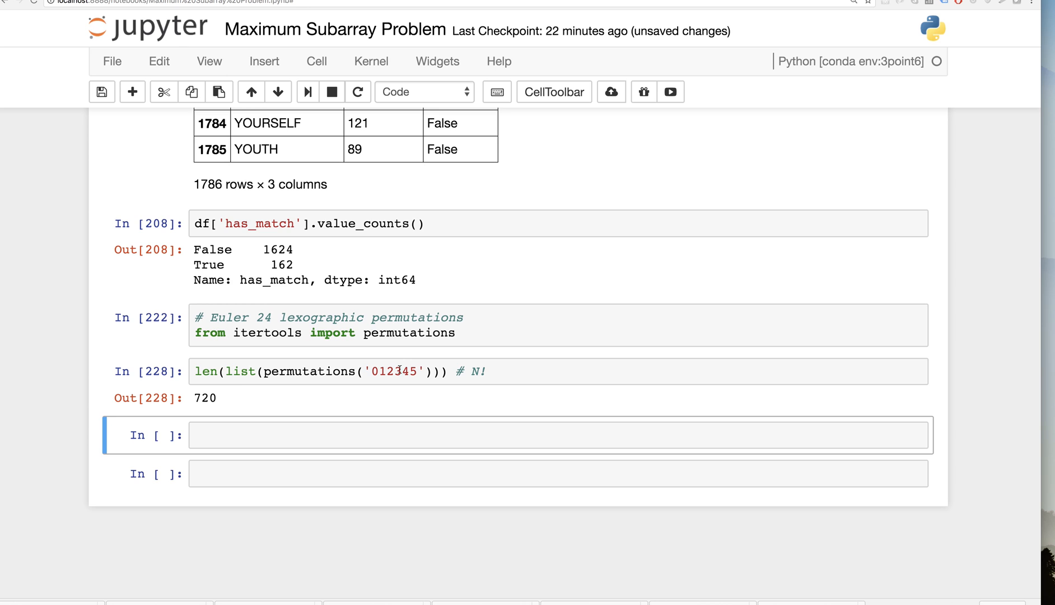
pyautogui.click(417, 370)
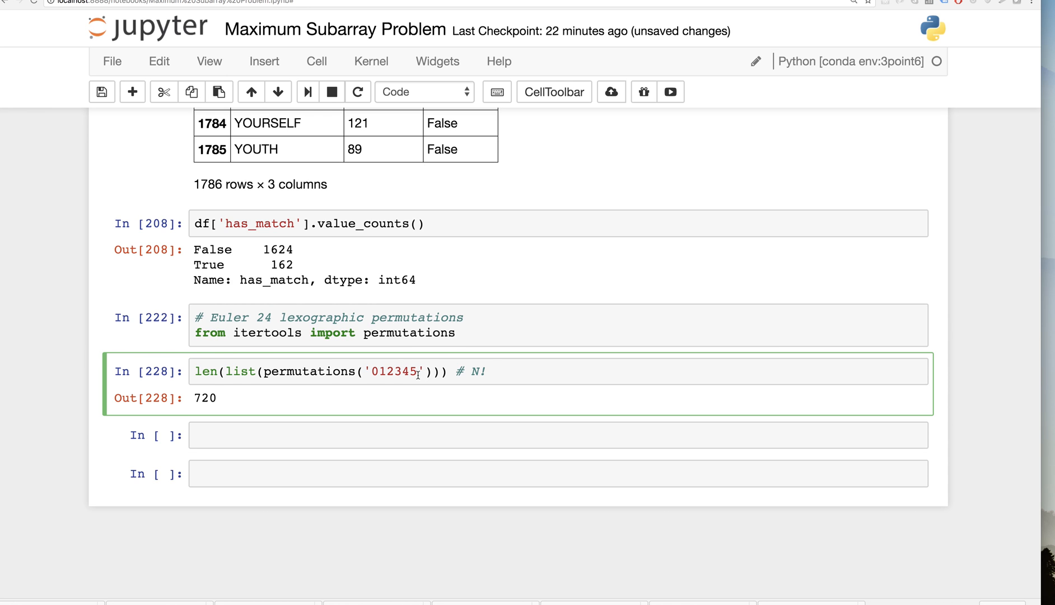
pyautogui.write('67')
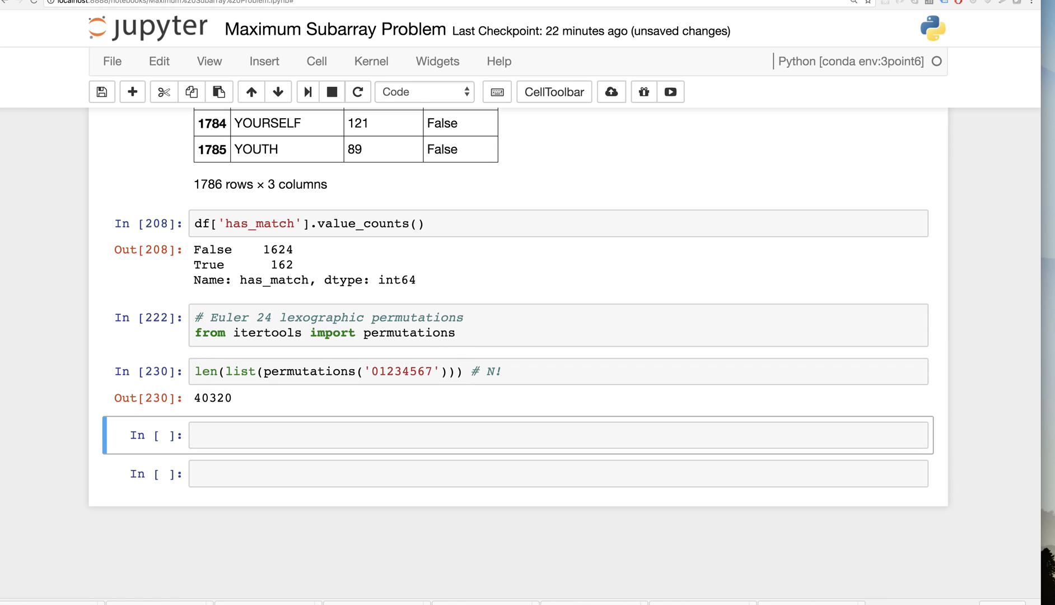
pyautogui.write('8')
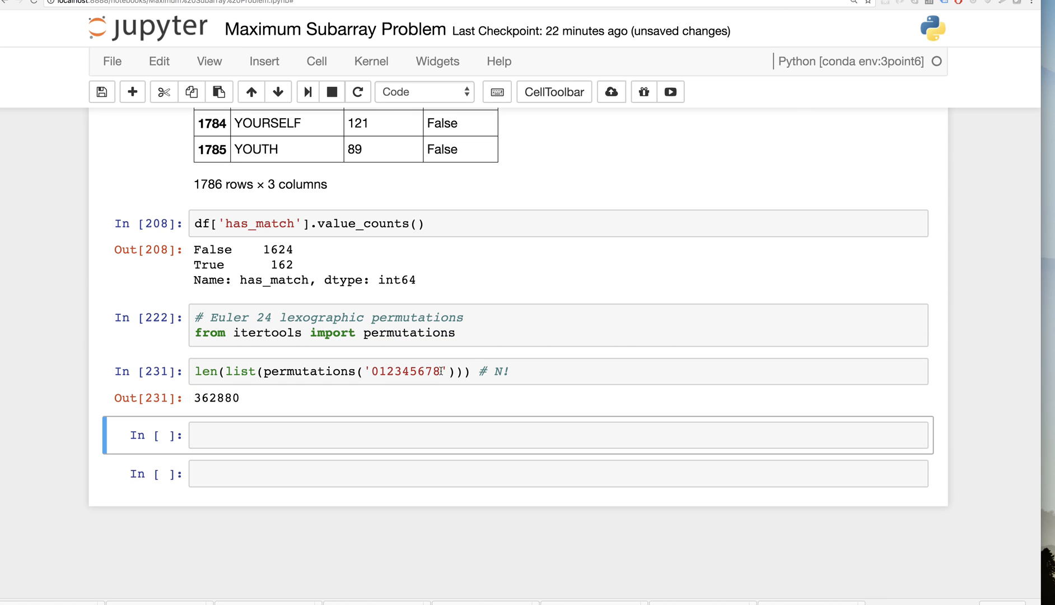
pyautogui.click(457, 371)
pyautogui.write('9')
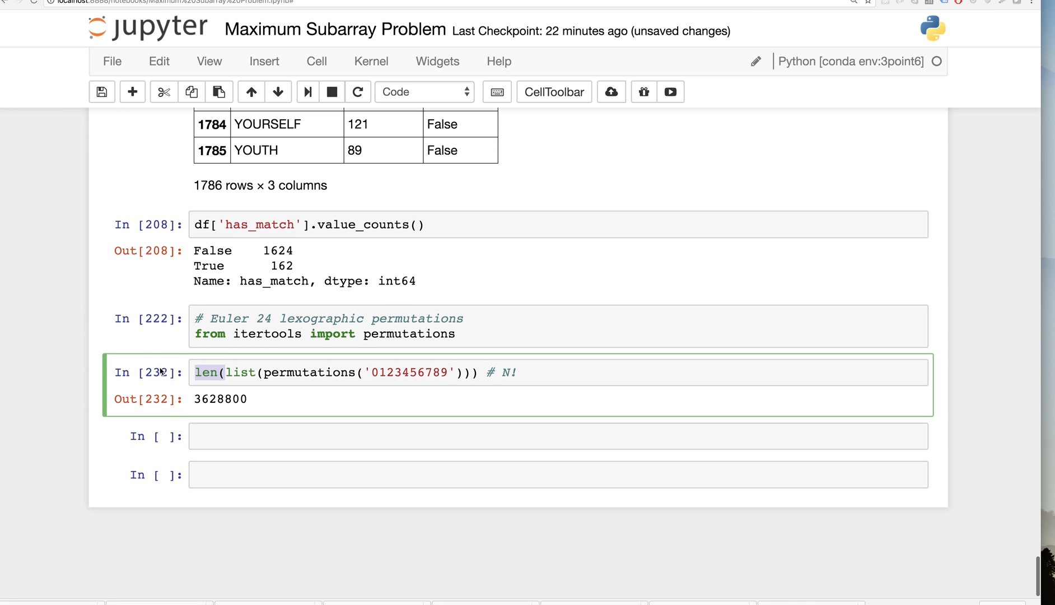
pyautogui.write('vals')
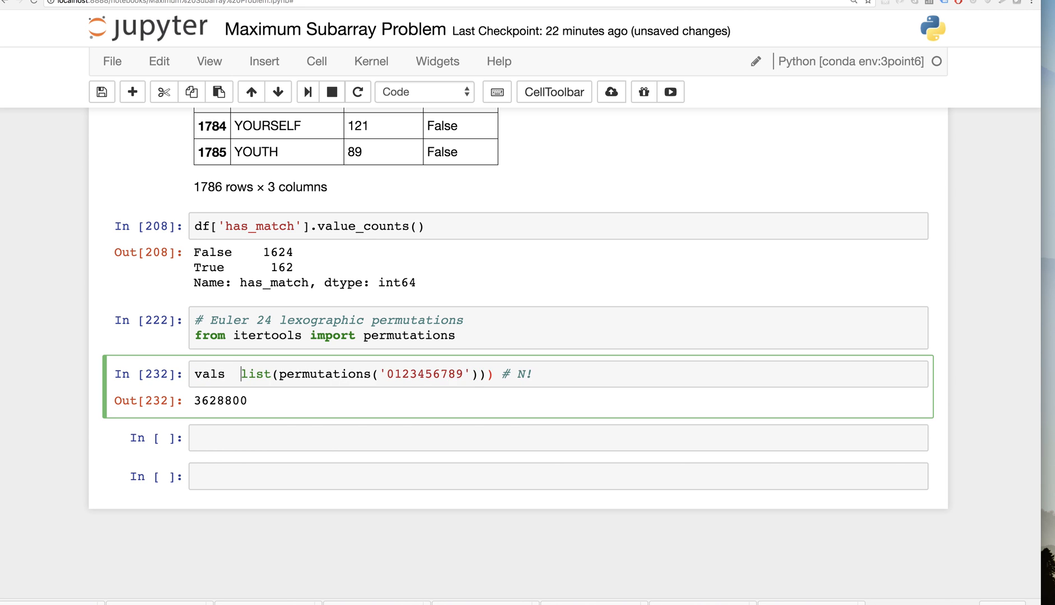
pyautogui.write('=')
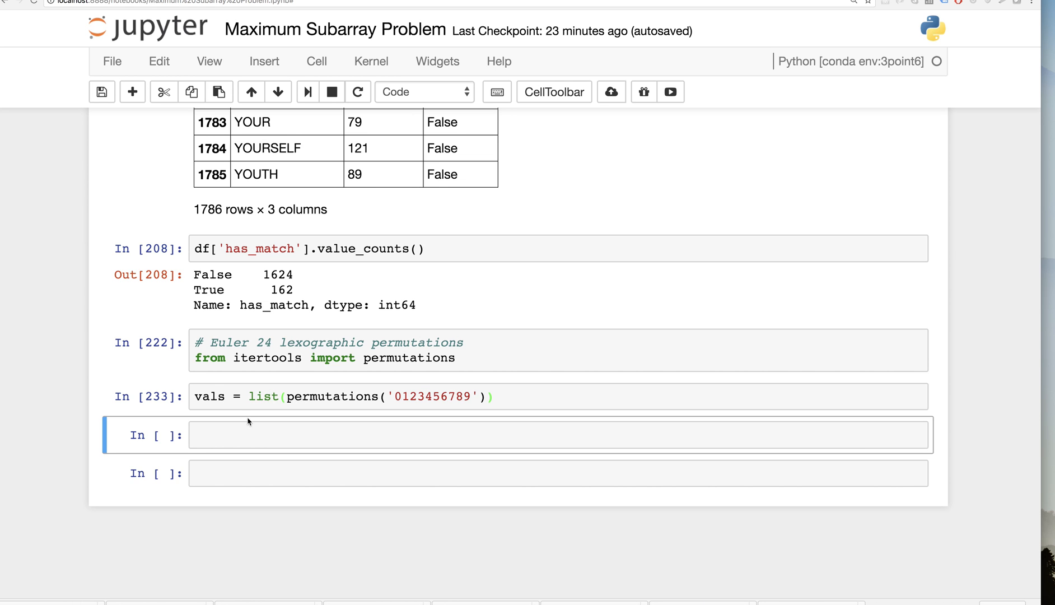
pyautogui.write('vals[:10')
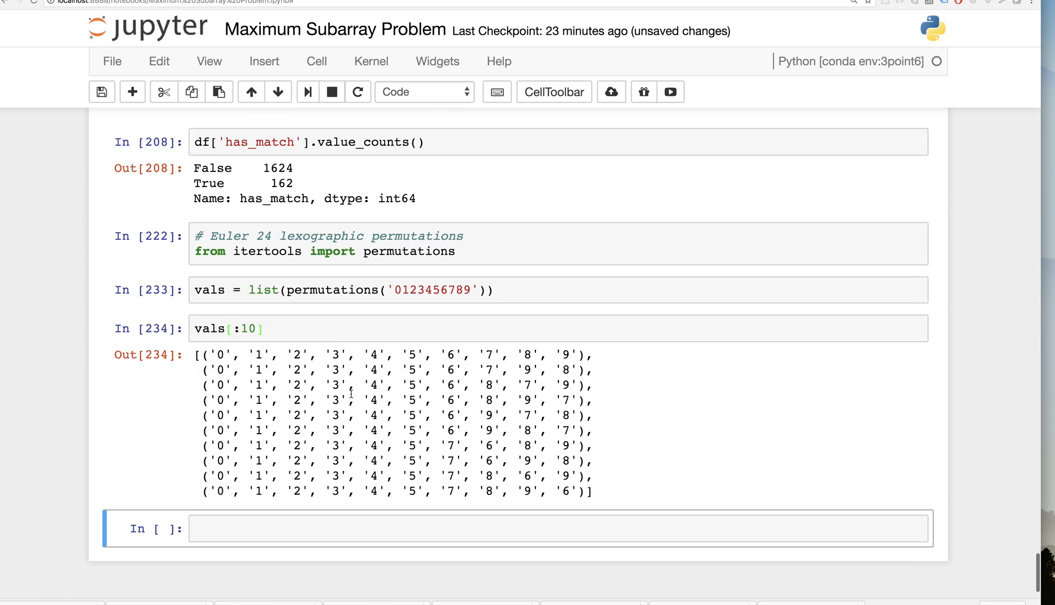
pyautogui.scroll(-3)
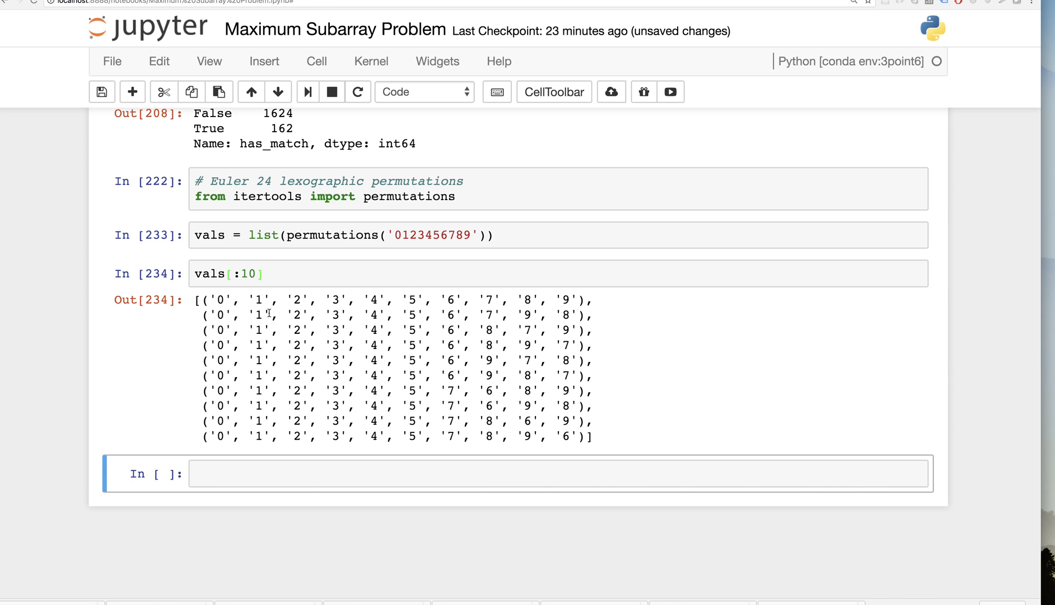
pyautogui.moveTo(247, 305)
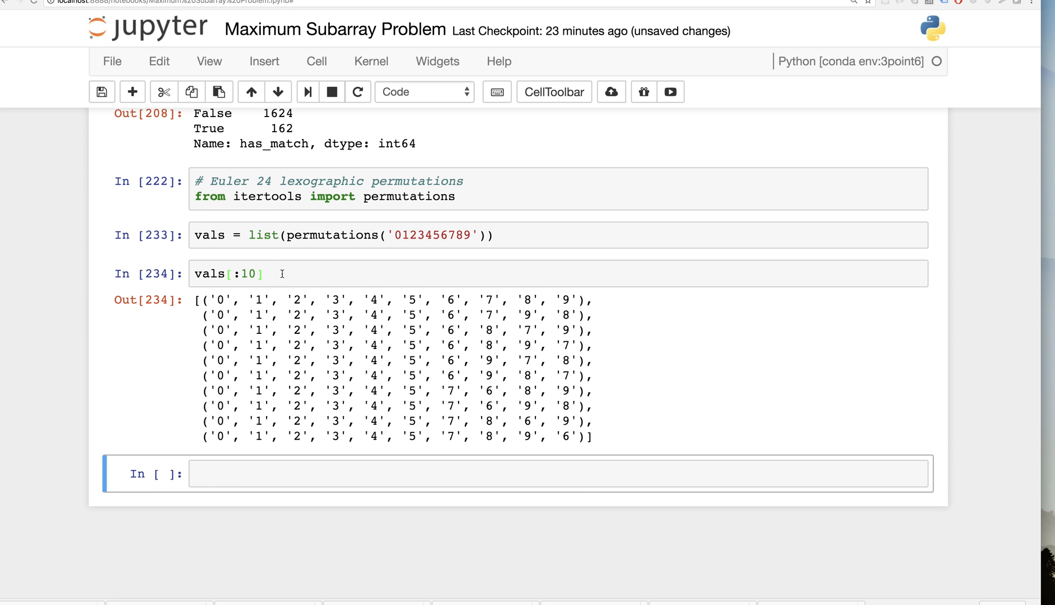
pyautogui.click(236, 273)
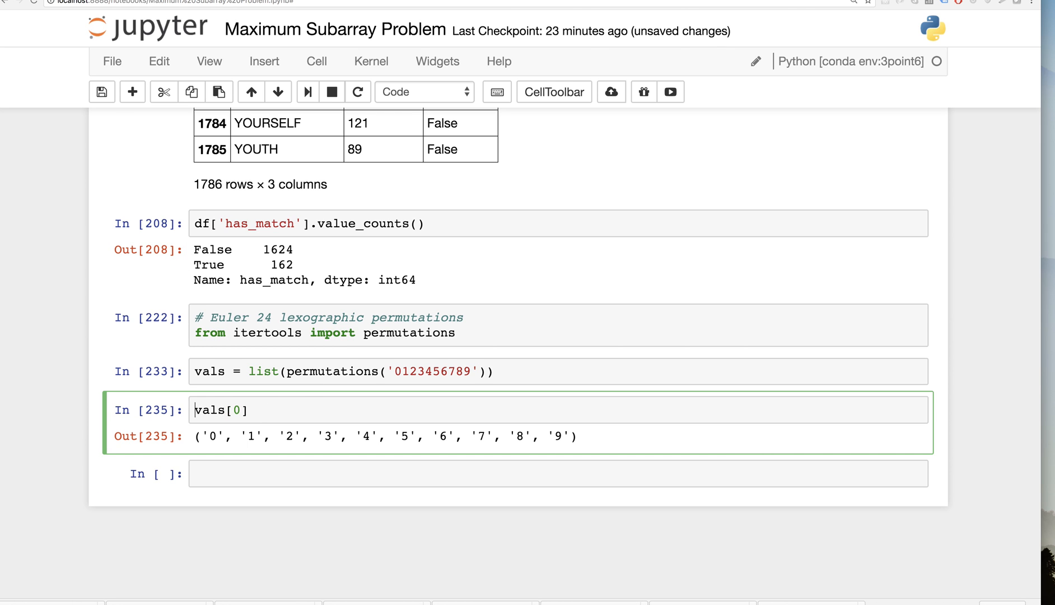
pyautogui.write('""')
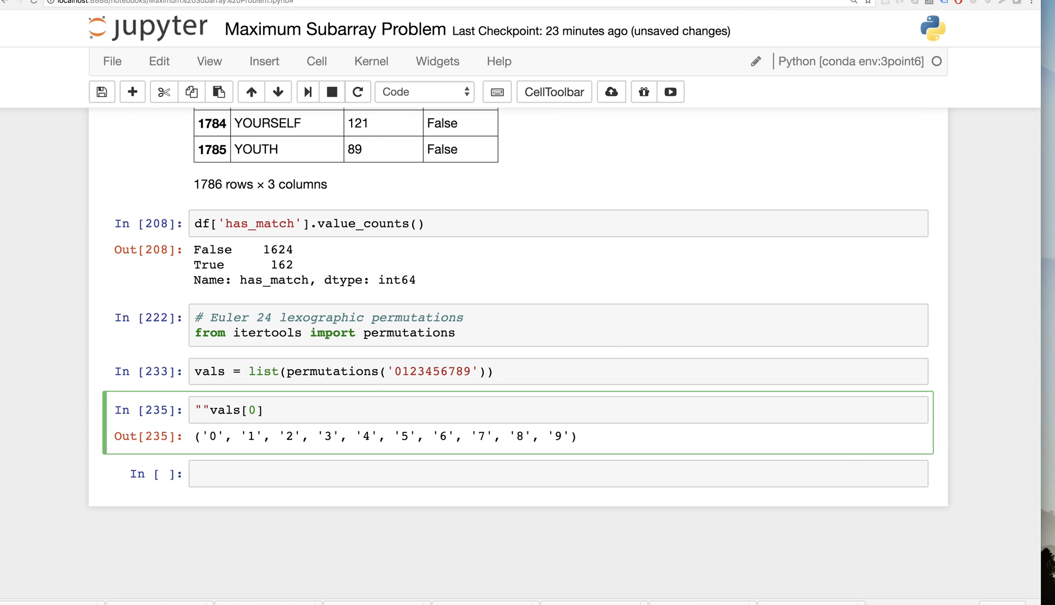
pyautogui.write('.jooin')
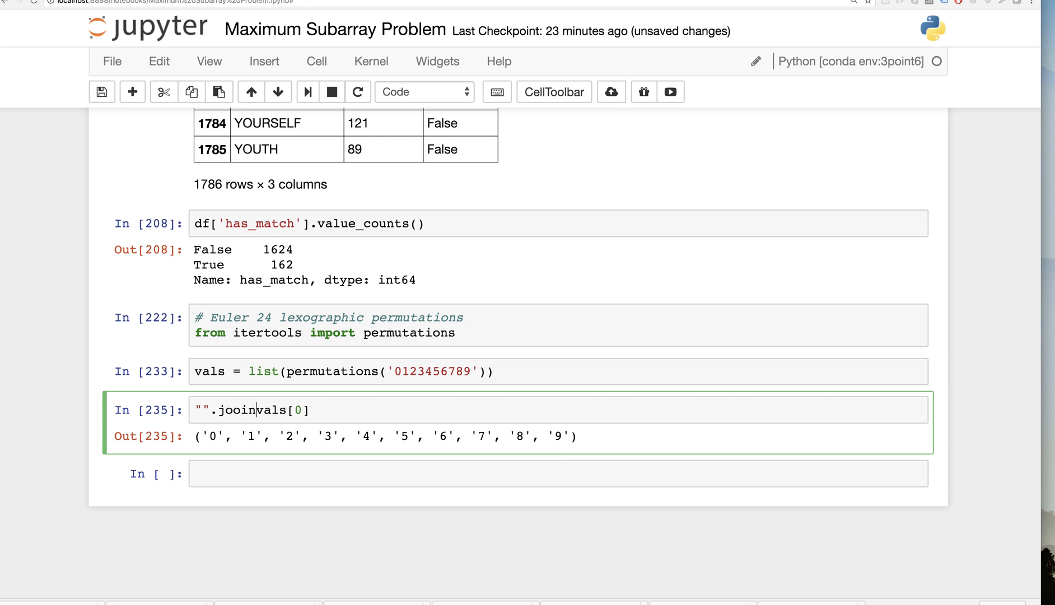
pyautogui.write('(')
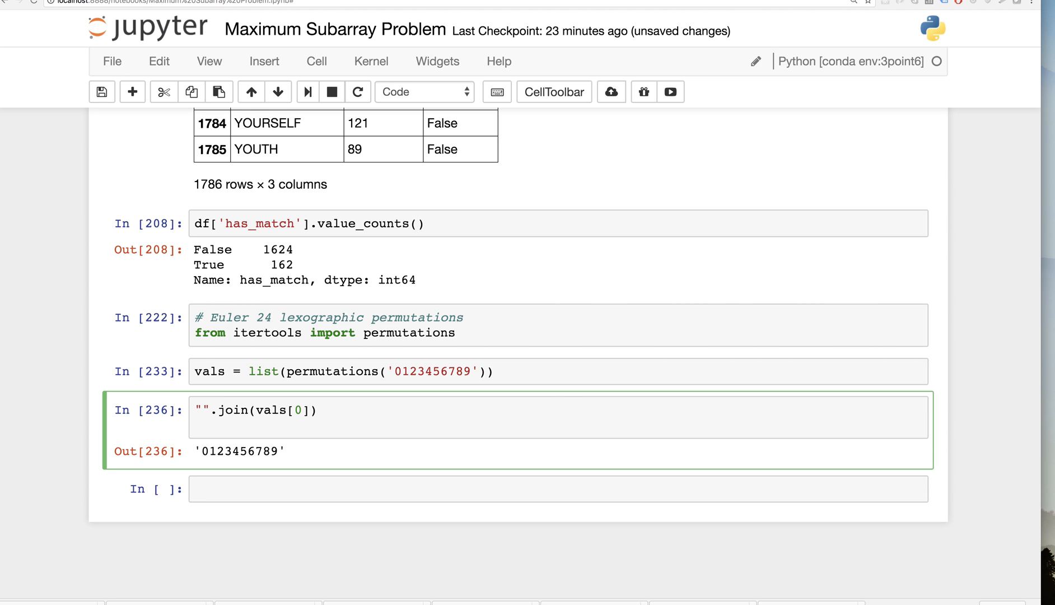
# - Rebuild vals with a "".join(x) for x in vals comprehension, show vals[:10], and add a line
pyautogui.click(558, 371)
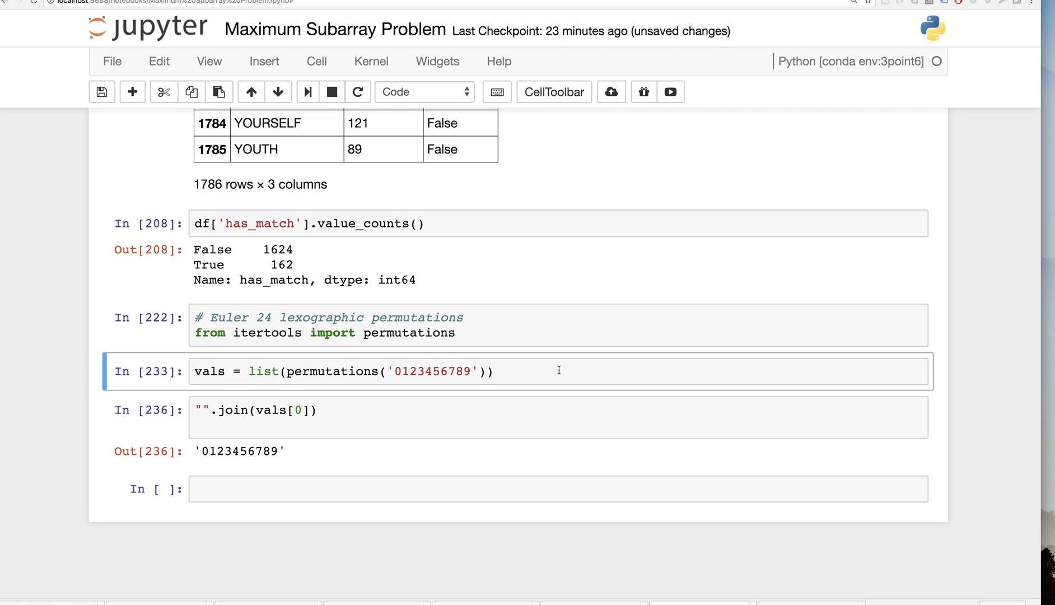
pyautogui.write('vals =')
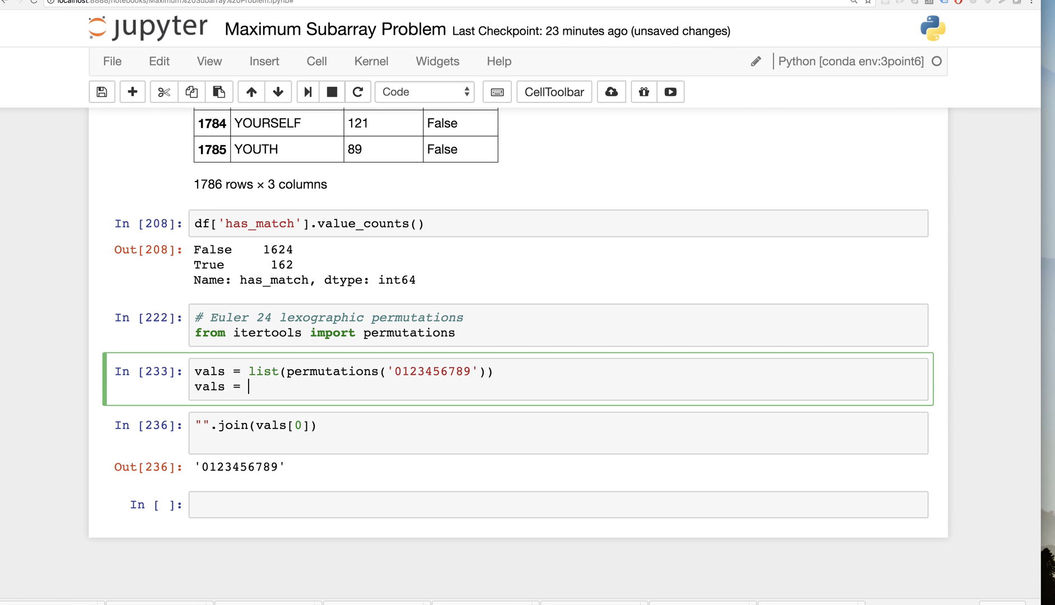
pyautogui.write('[]')
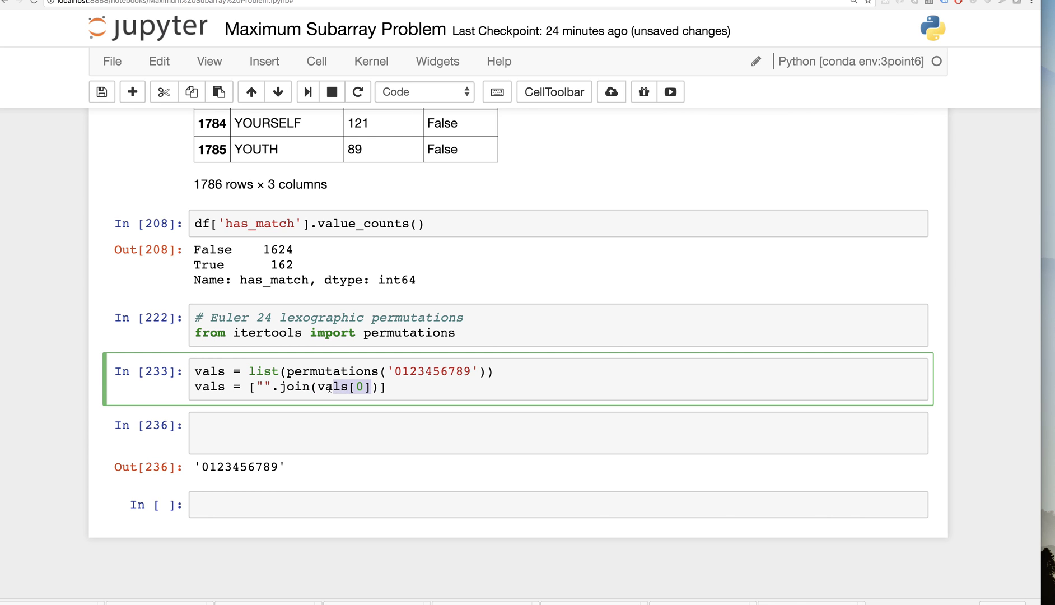
pyautogui.write('x')
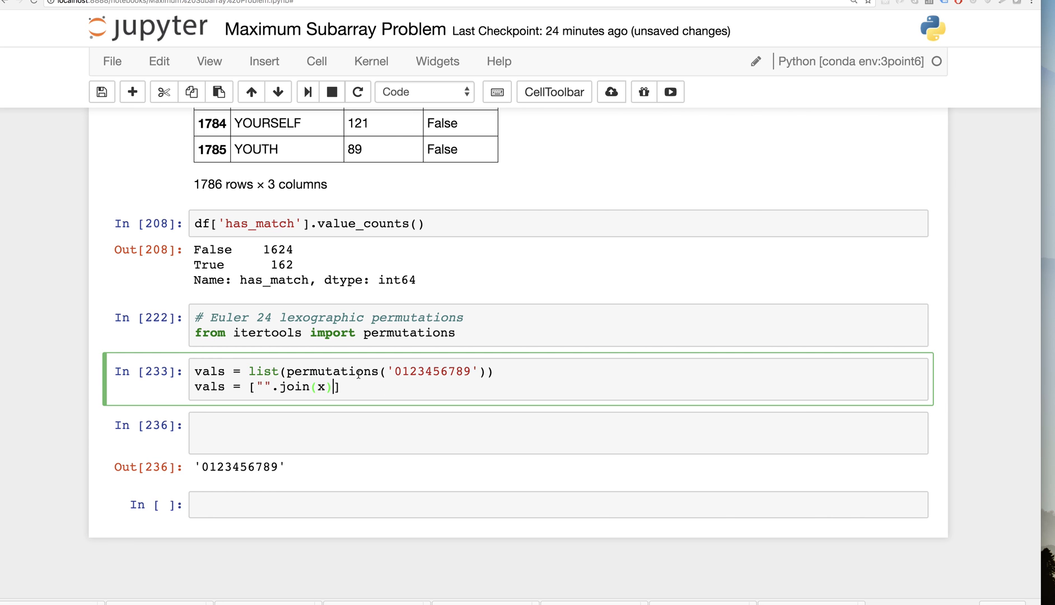
pyautogui.write('for x in vals')
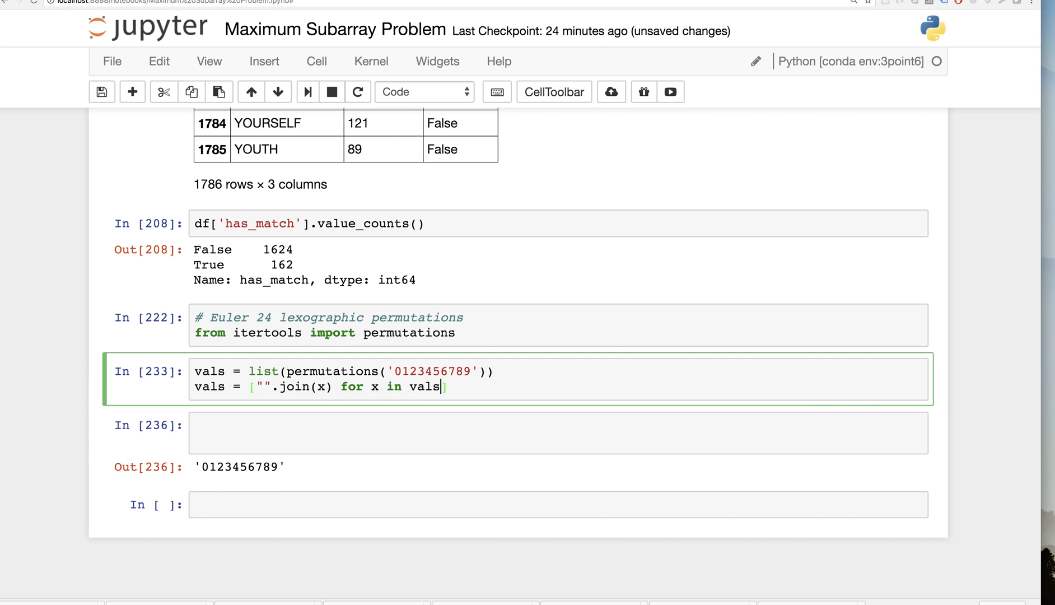
pyautogui.write('vals[]')
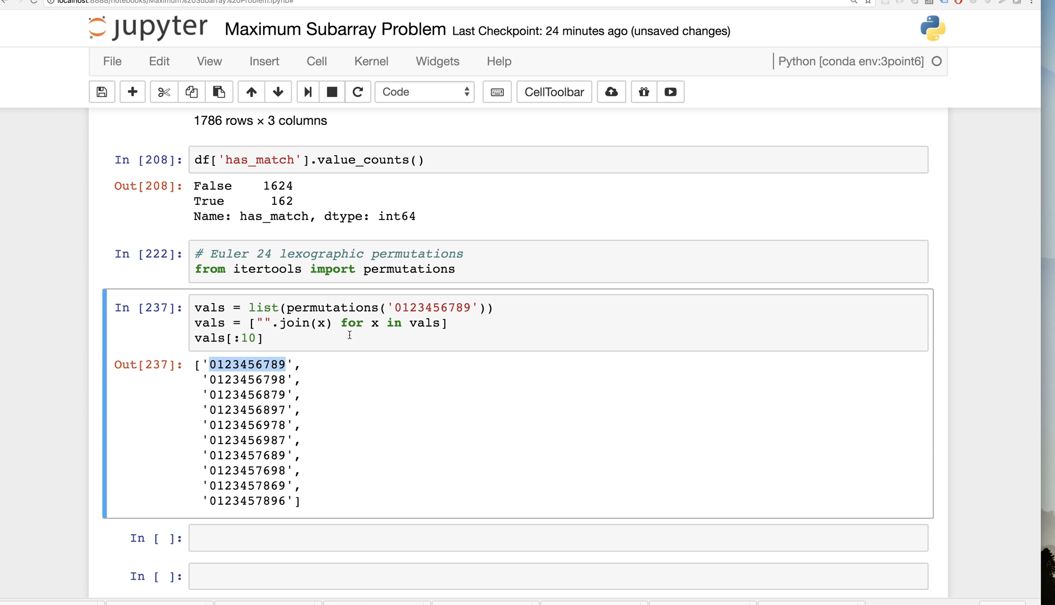
pyautogui.click(268, 322)
pyautogui.write('vals = map(')
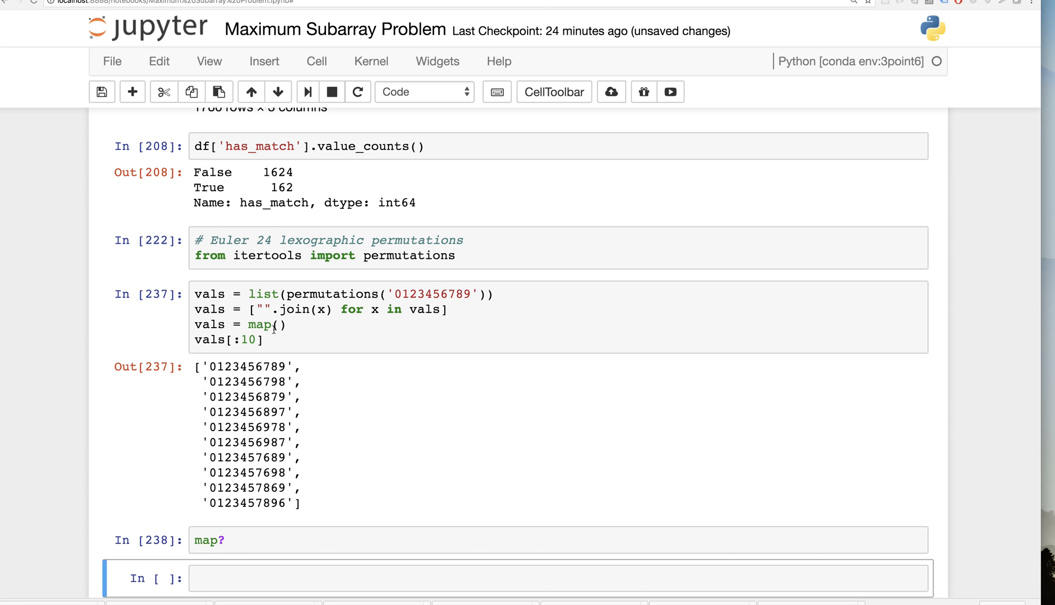
# - Fix the map line to vals = list(map(int, vals)) so the first ten show as integers
pyautogui.write('int')
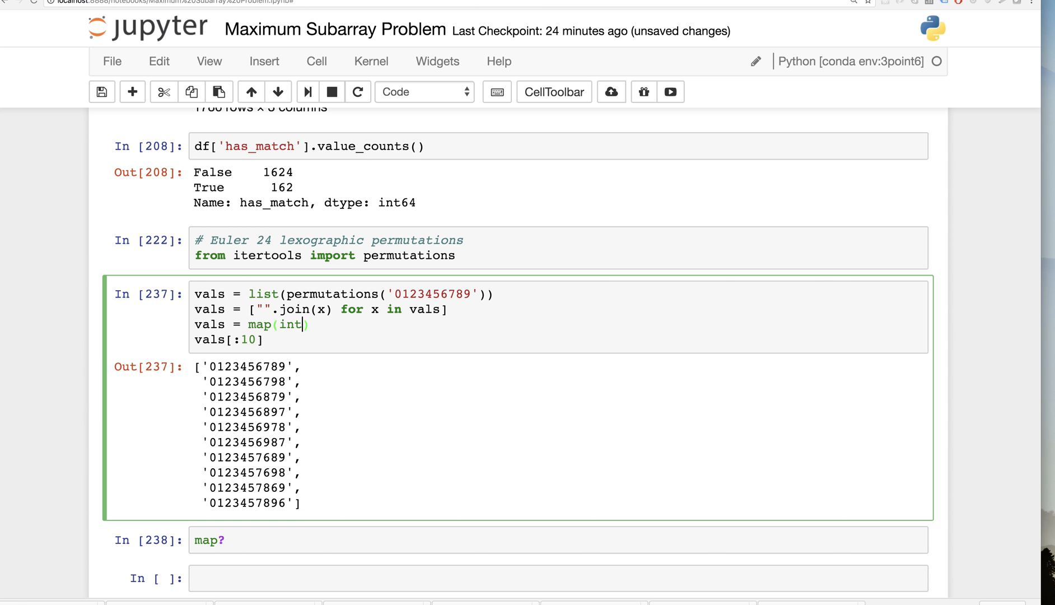
pyautogui.write('vals')
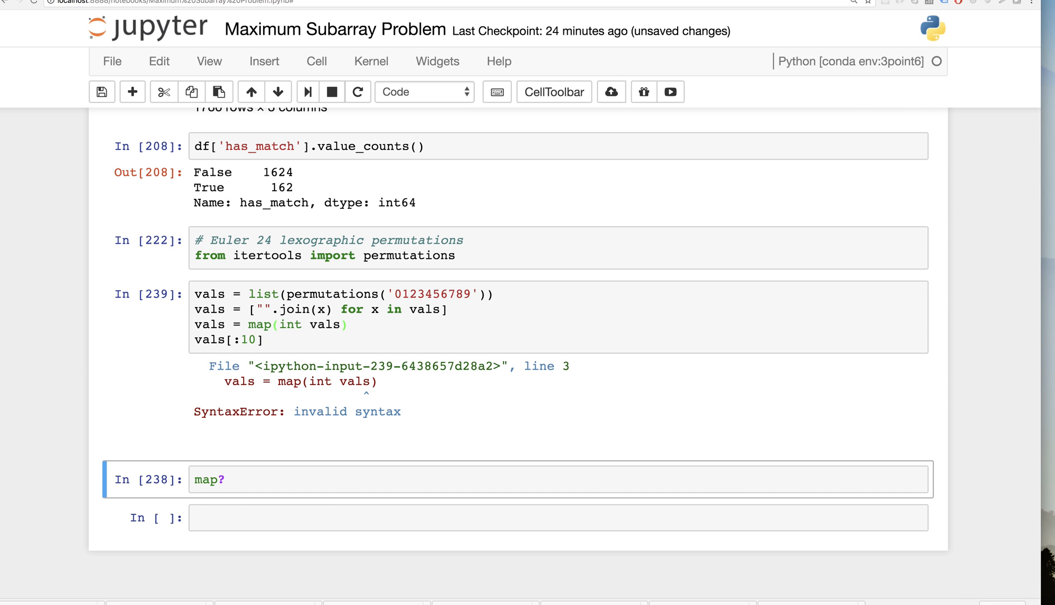
pyautogui.click(304, 324)
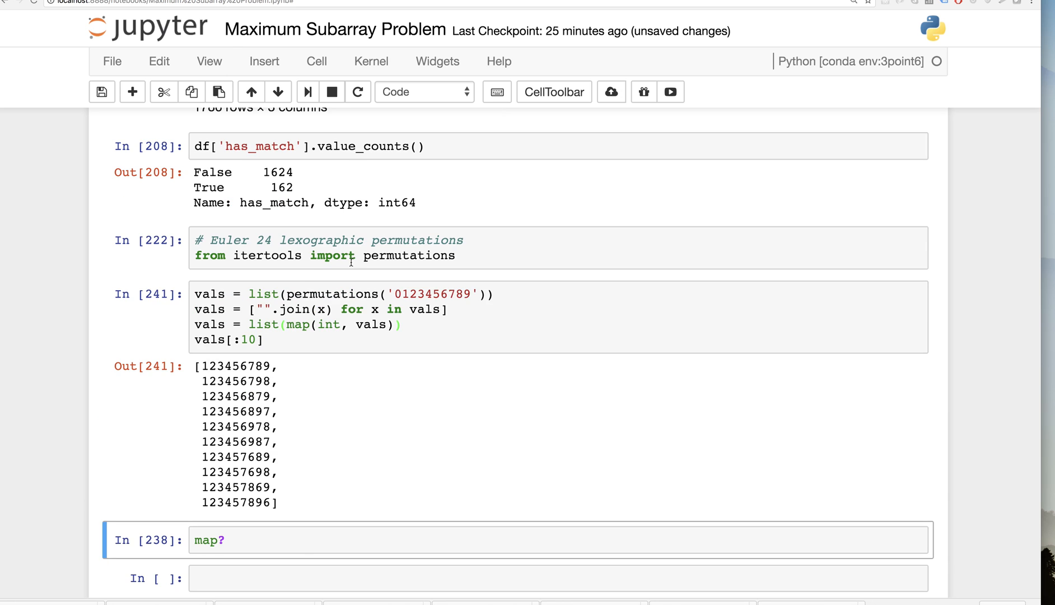
pyautogui.moveTo(272, 344)
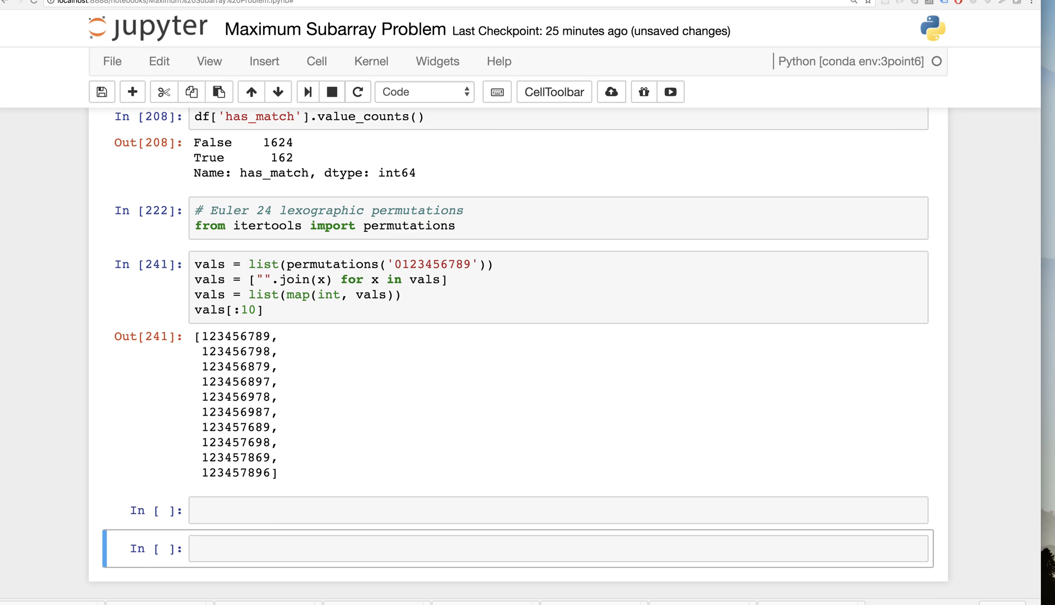
pyautogui.moveTo(285, 310)
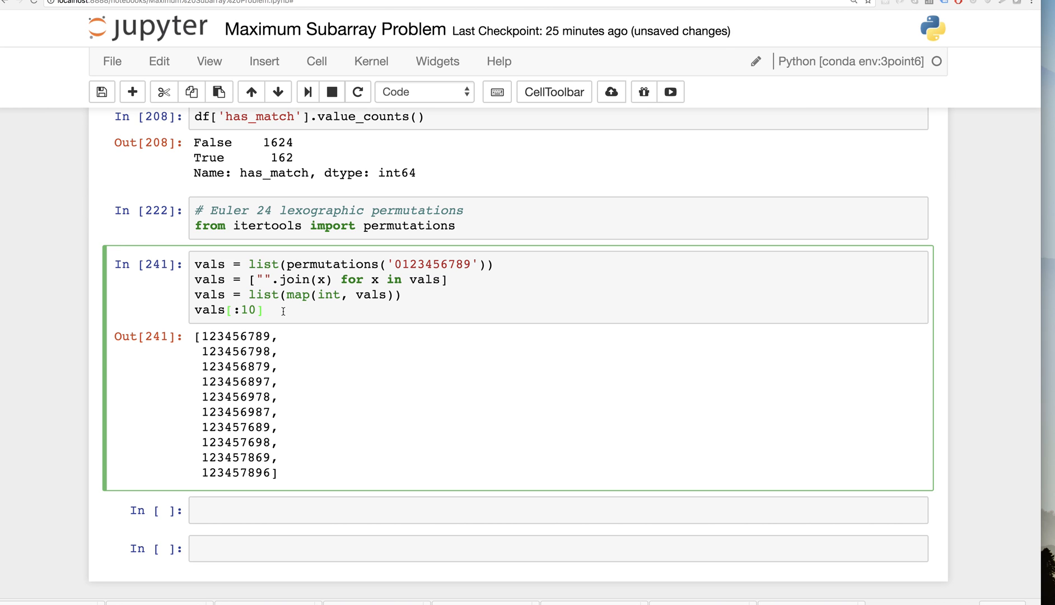
pyautogui.click(265, 311)
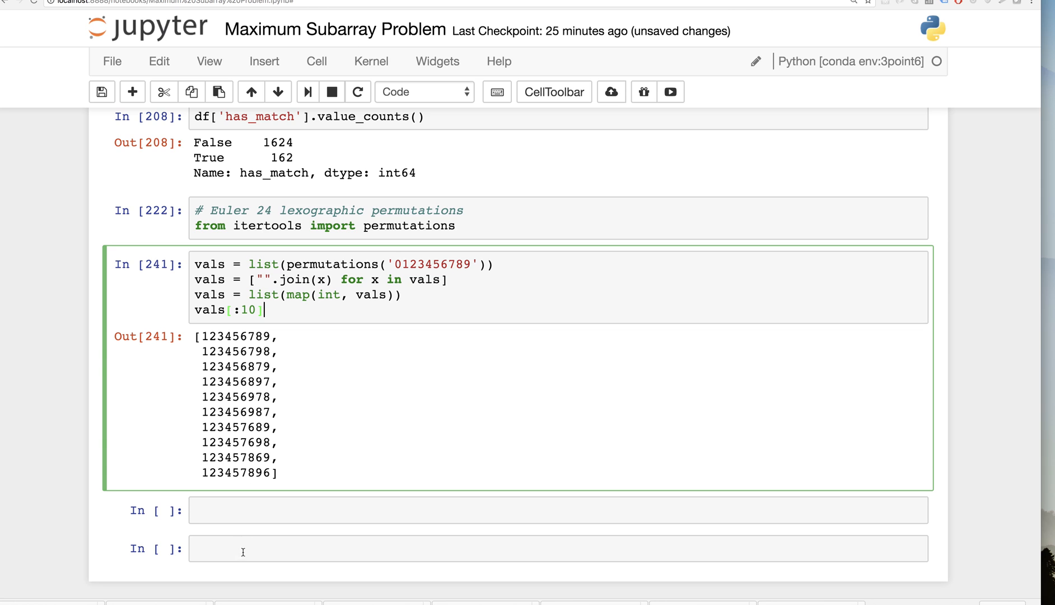
# - Type sorted in a new cell and scroll through its docstring
pyautogui.write('sorted')
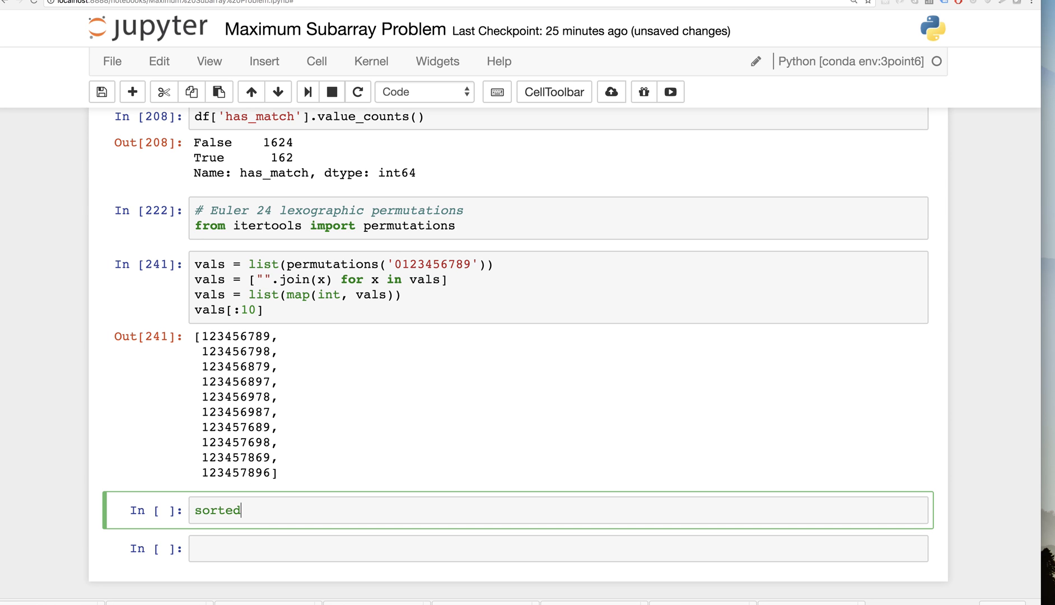
pyautogui.press('shift+Tab')
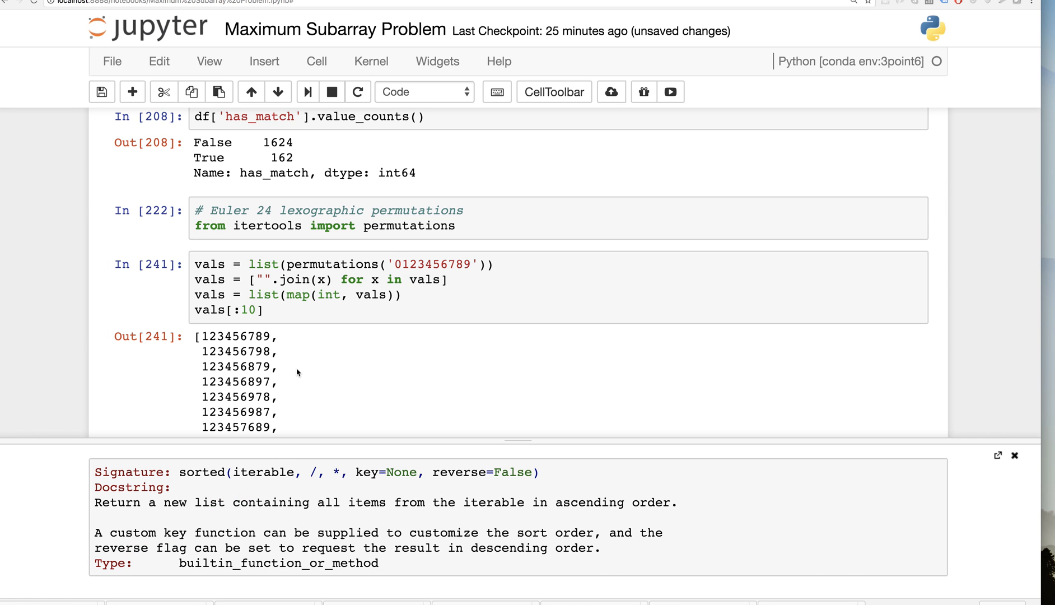
pyautogui.moveTo(291, 371)
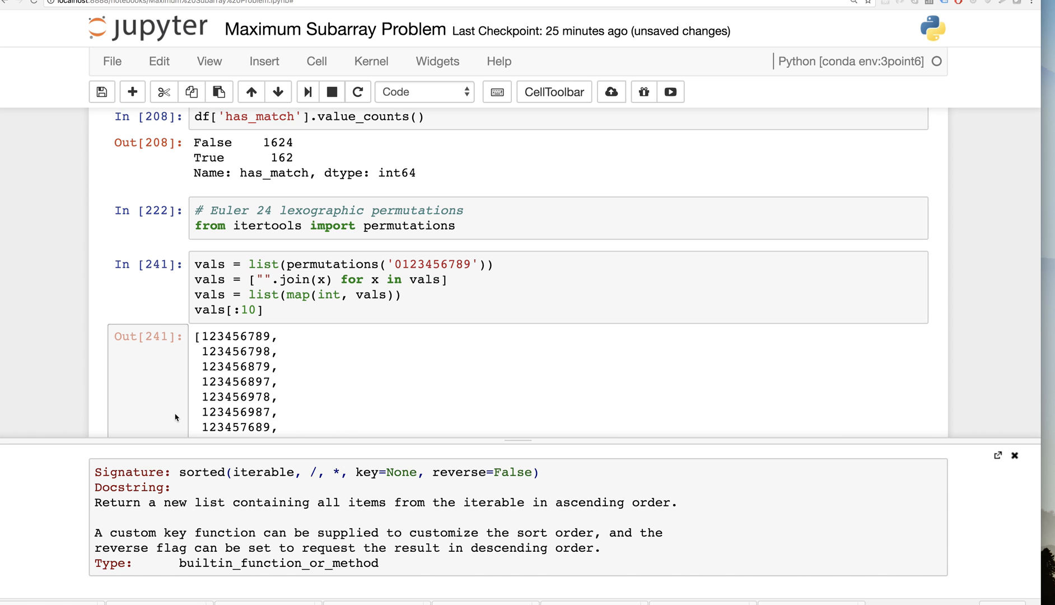
pyautogui.scroll(-3)
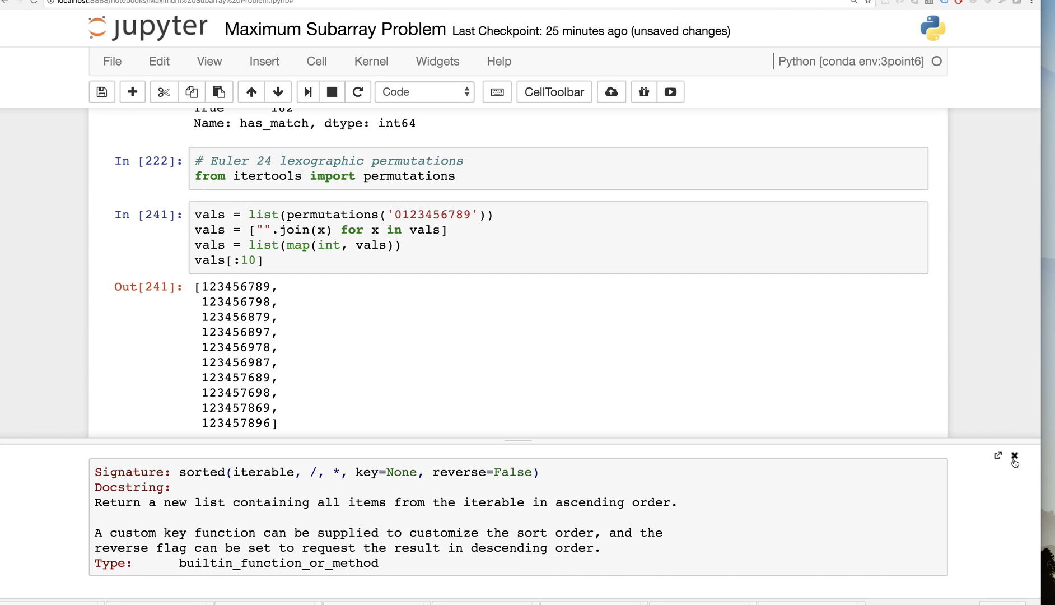
# - Close the docs pager and add final = sorted(vals) with final[:10] to the cell
pyautogui.click(1015, 456)
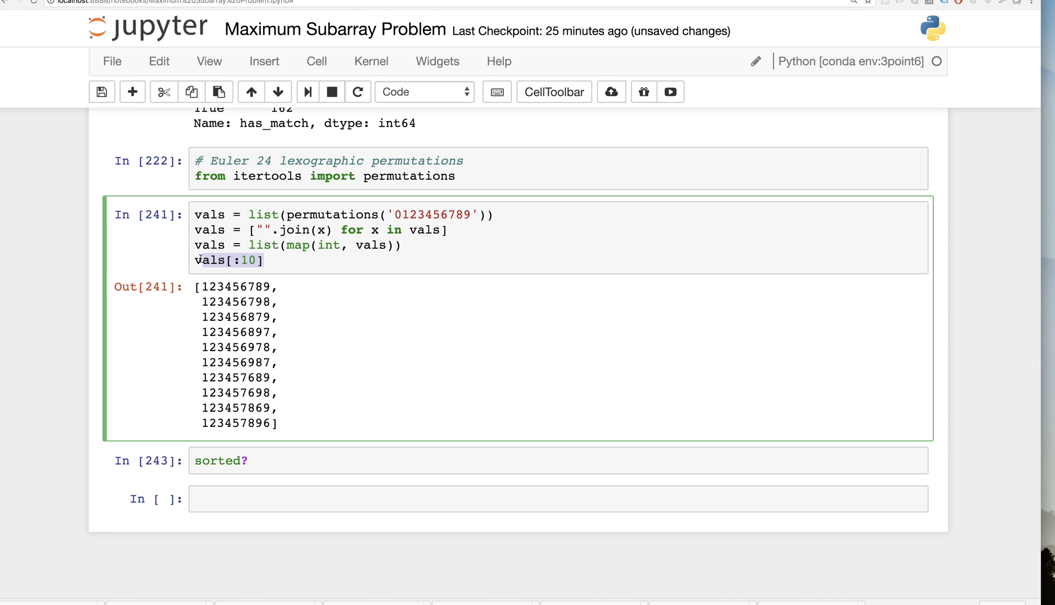
pyautogui.write('final_')
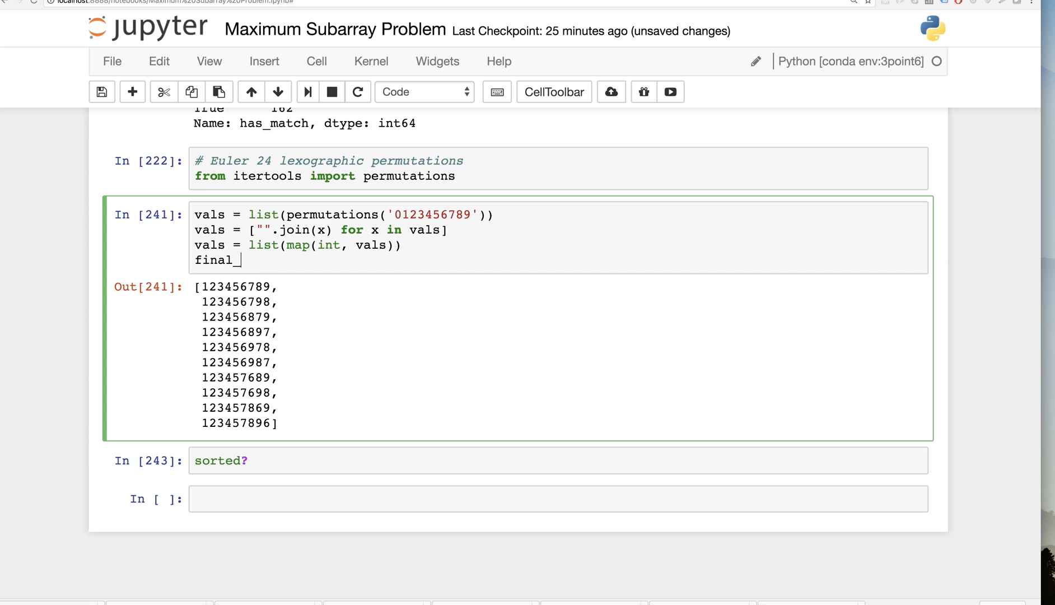
pyautogui.write('= sorted')
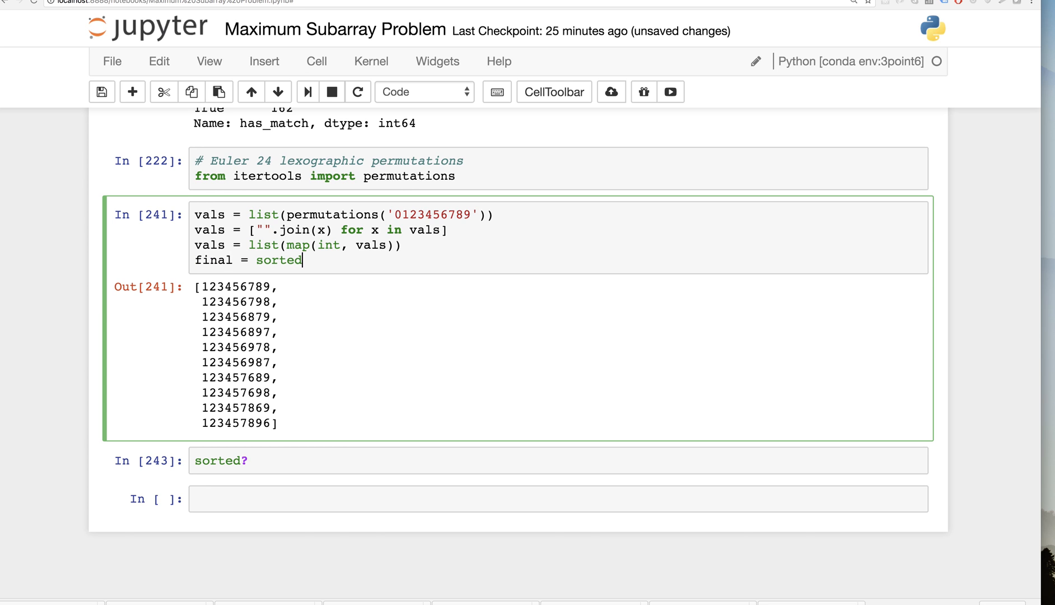
pyautogui.write('(vals)')
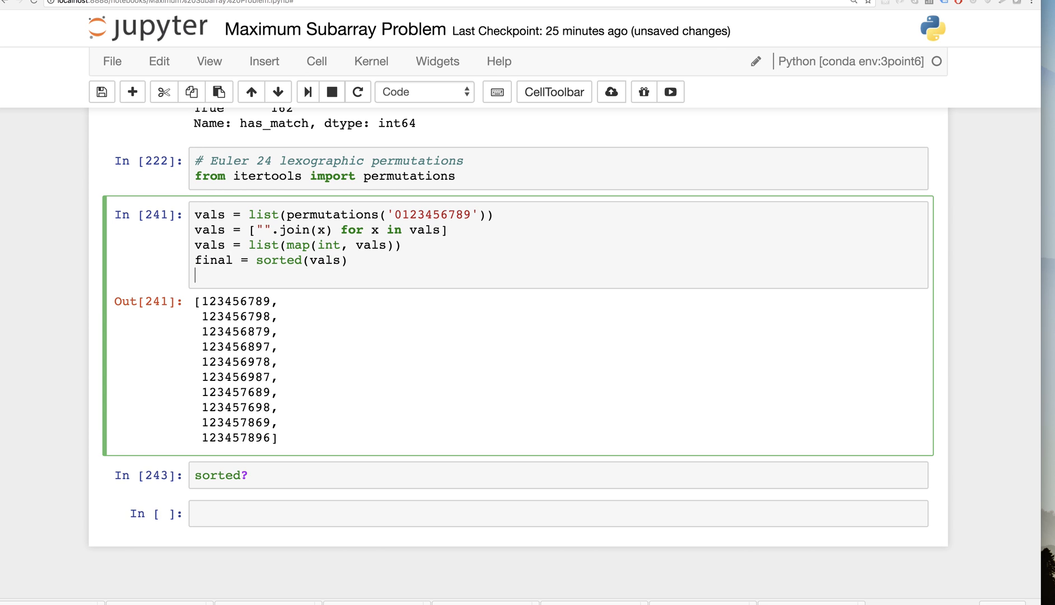
pyautogui.write('final[:]')
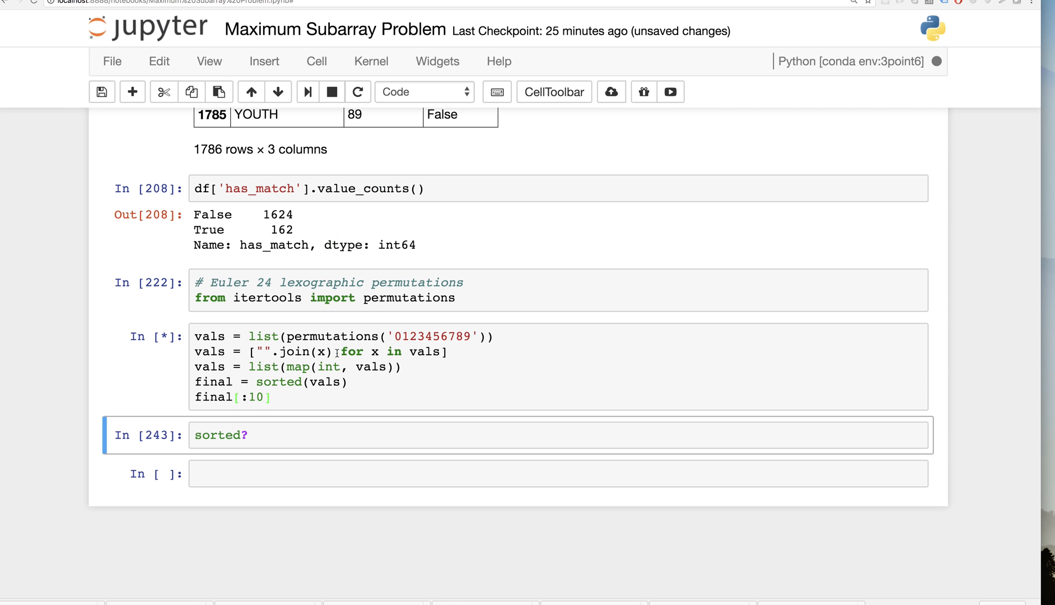
pyautogui.moveTo(344, 352)
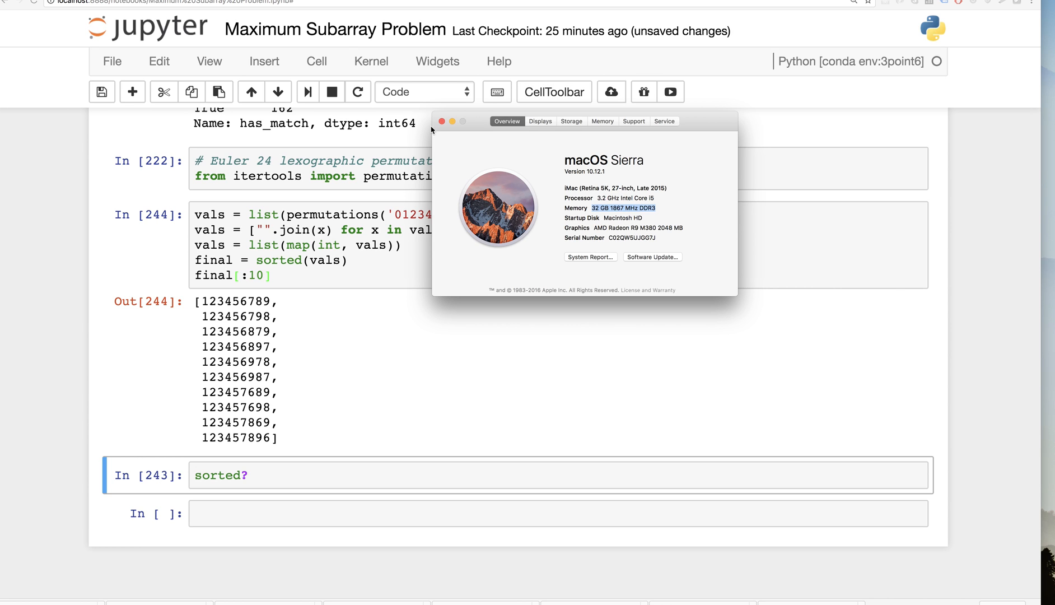
# - Close the About This Mac window
pyautogui.click(441, 121)
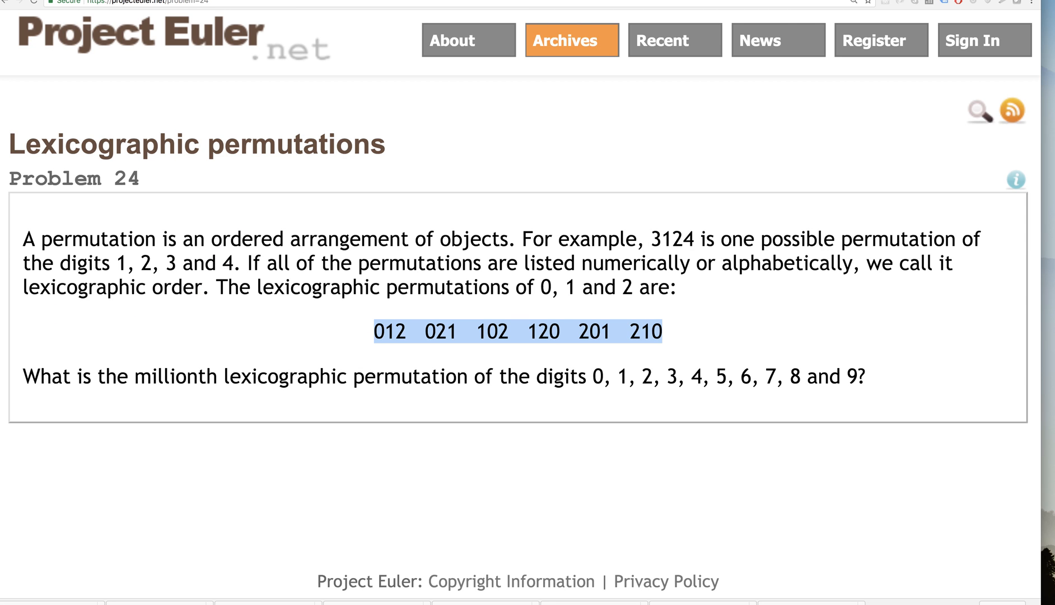
pyautogui.moveTo(281, 319)
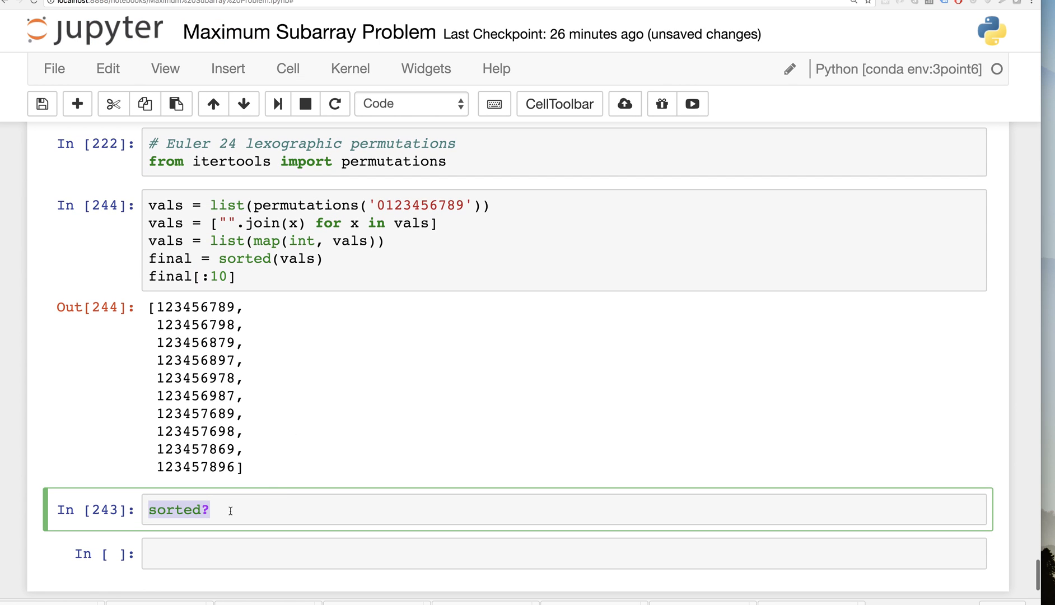
# - Change the cell to index final at 1,000,000, deleting one of the commas
pyautogui.write('final')
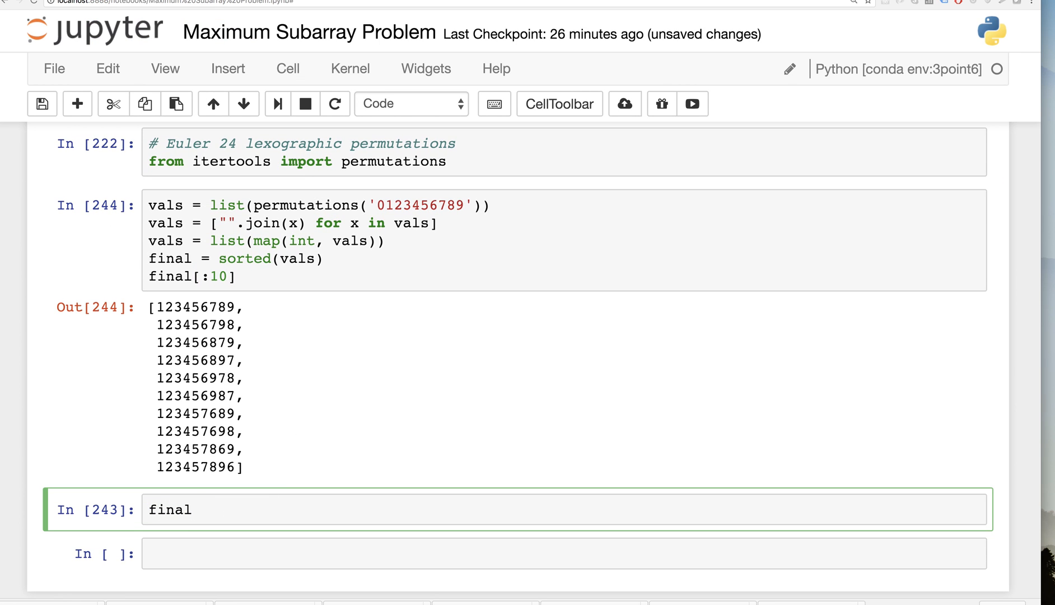
pyautogui.write('[1,000]')
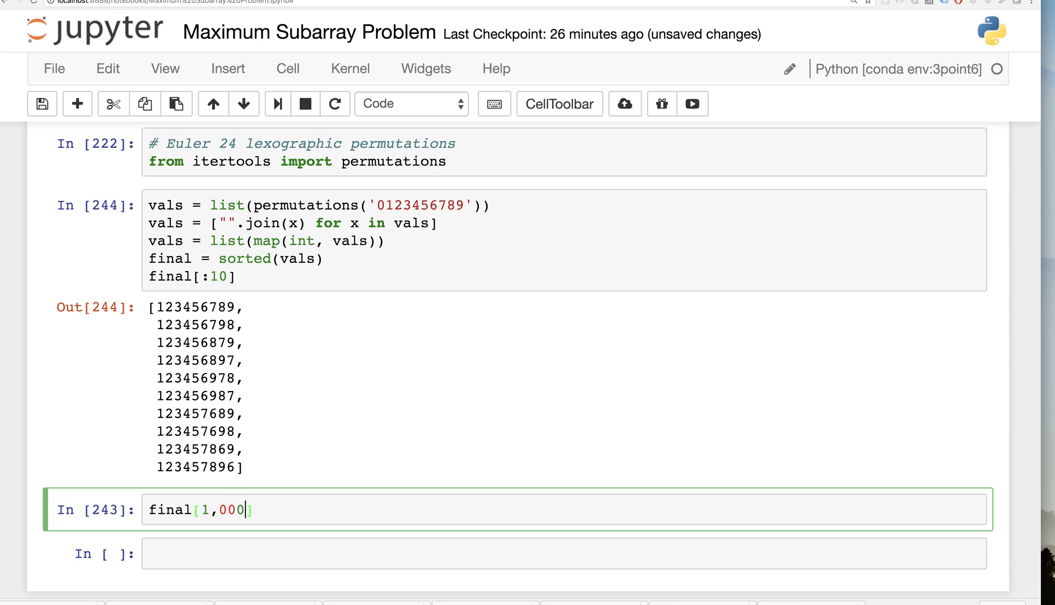
pyautogui.write(',000')
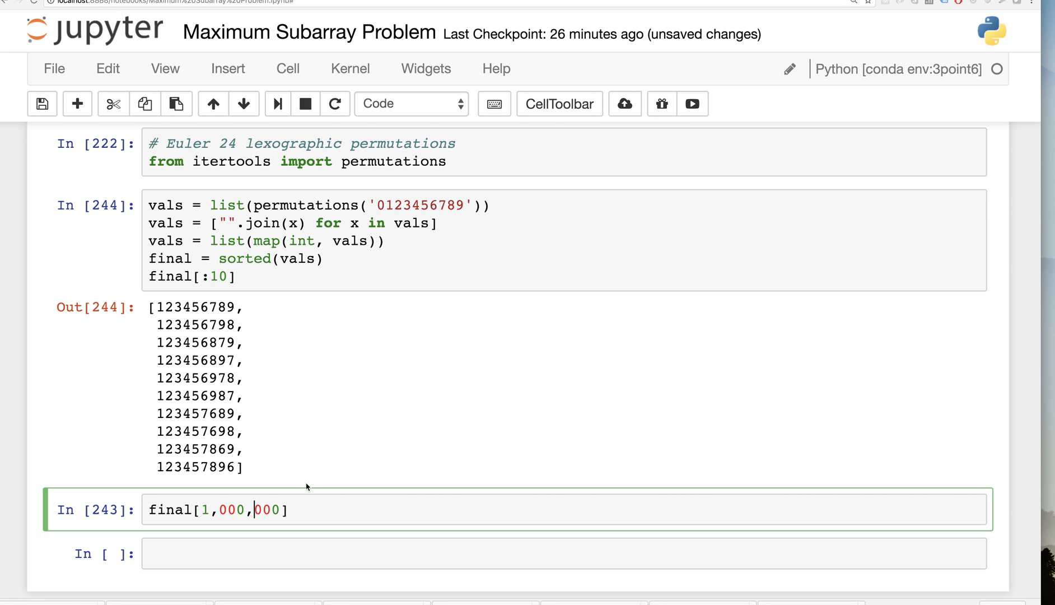
pyautogui.press('Backspace')
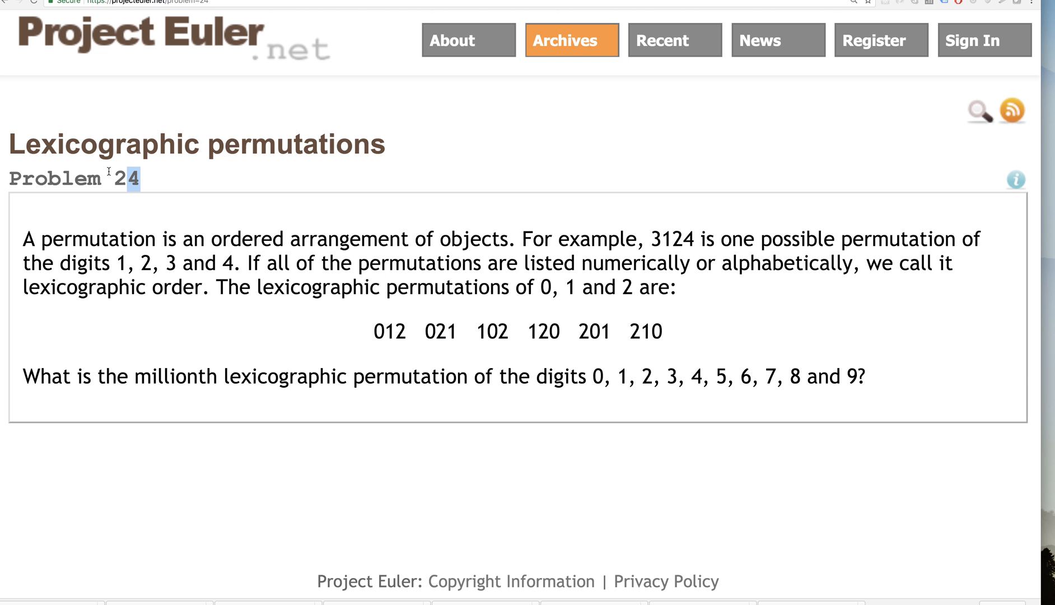
pyautogui.write('Lexicographic permutations Problem 24 answer')
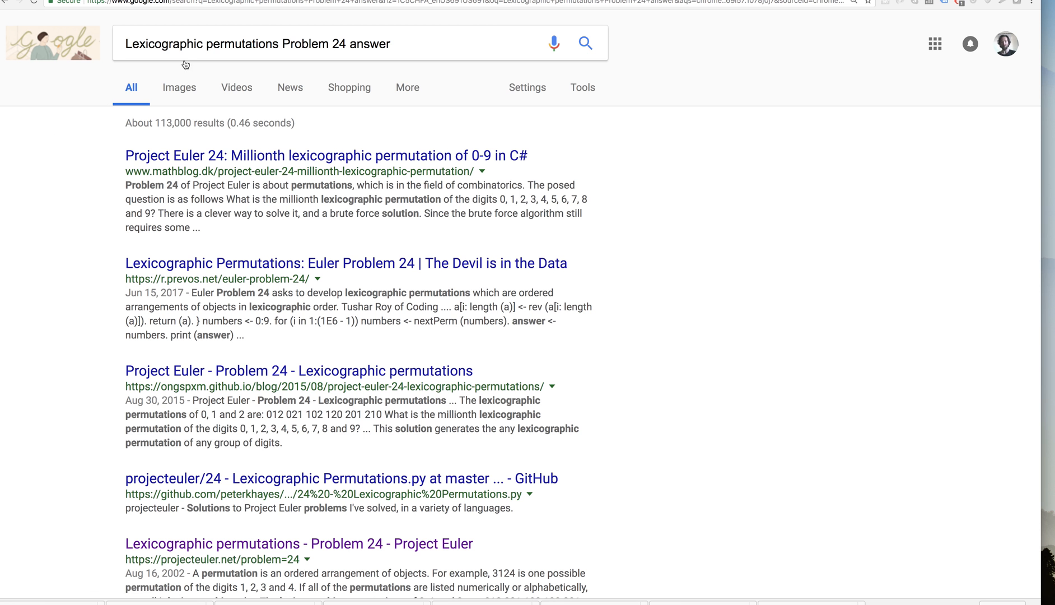
pyautogui.click(326, 155)
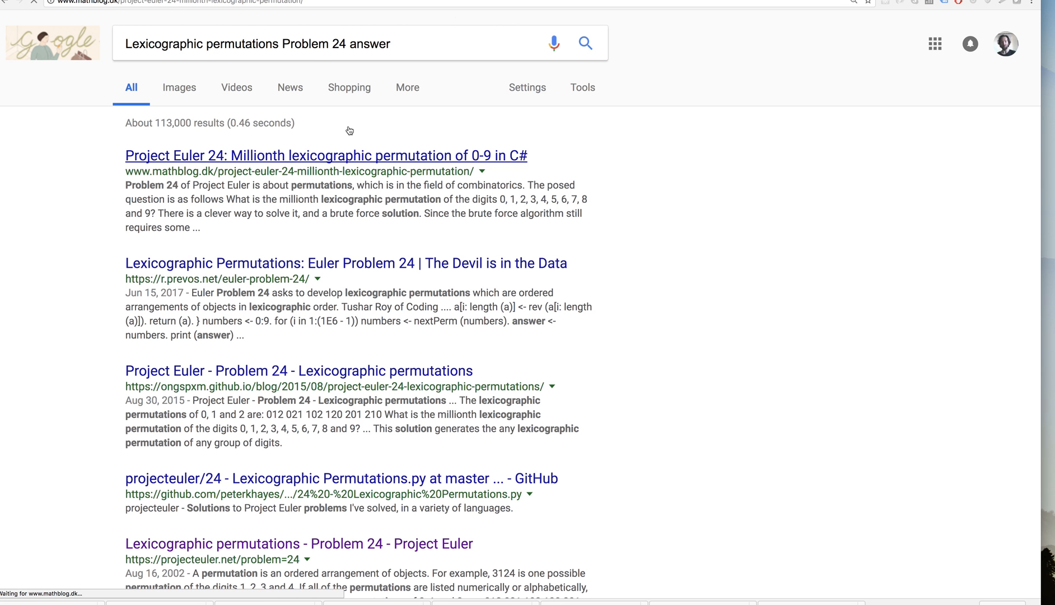
pyautogui.click(325, 156)
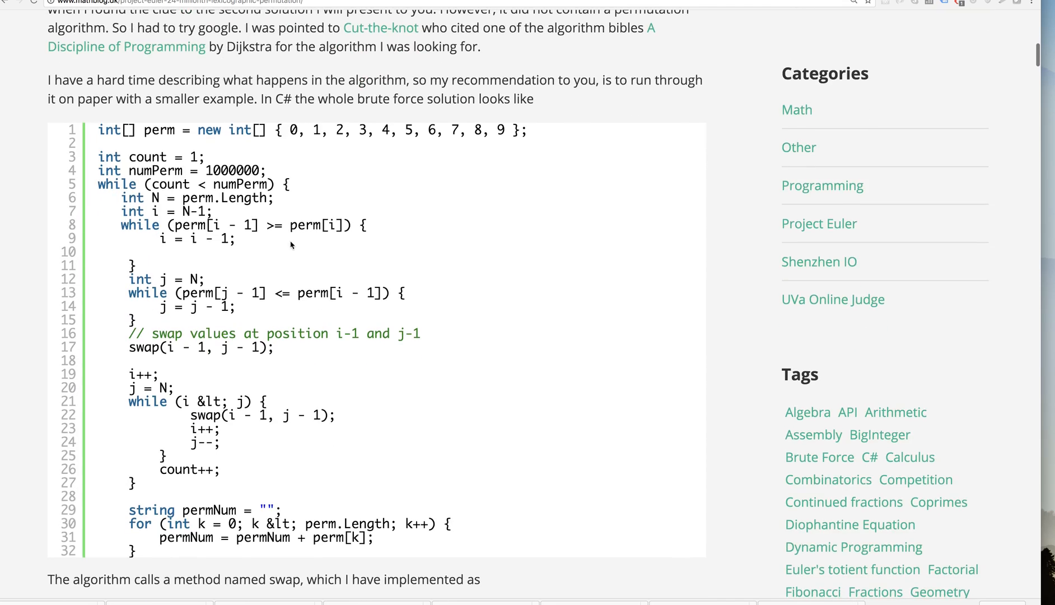
pyautogui.scroll(-3)
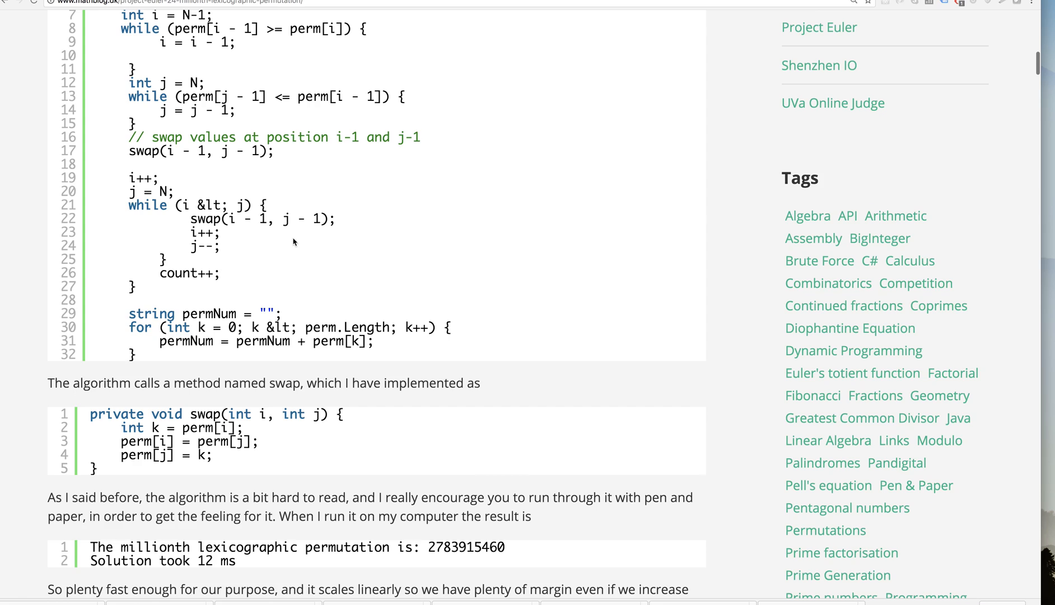
pyautogui.scroll(-3)
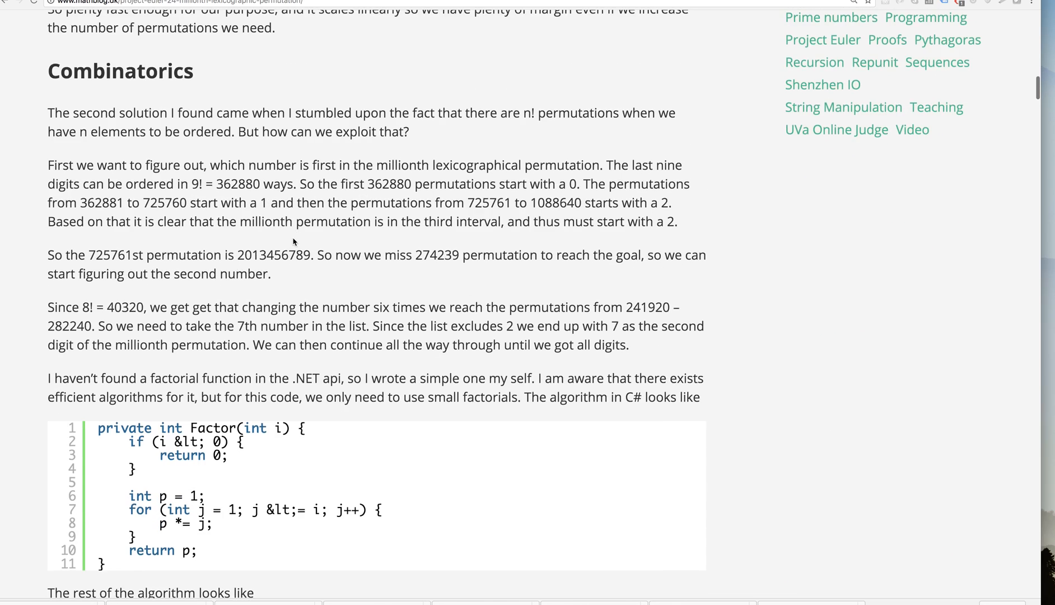
pyautogui.scroll(-3)
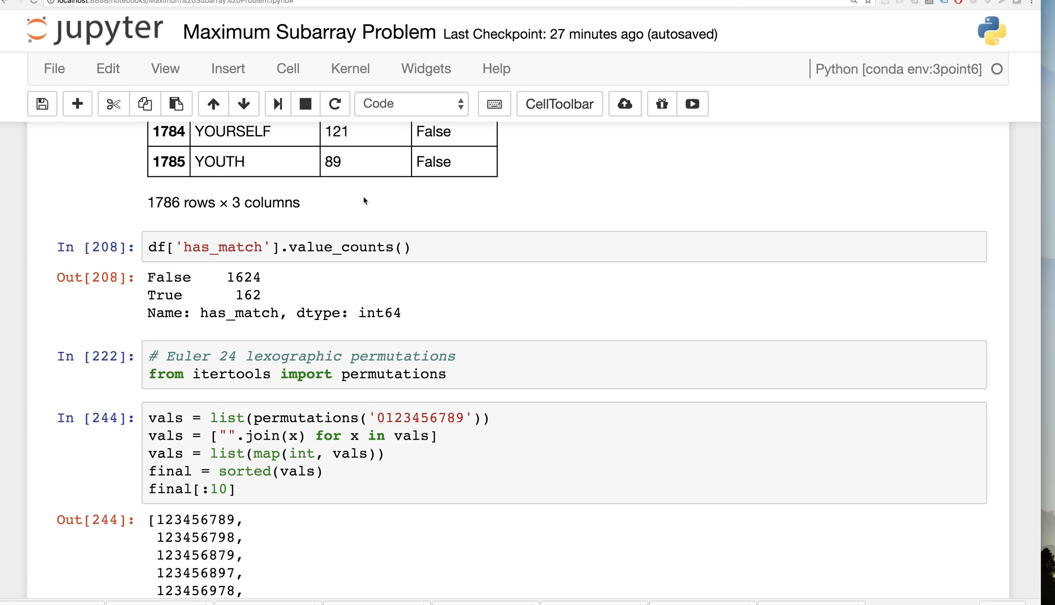
# - Wrap the permutation code in def problem24() returning final[1000000], then revisit the mathblog article
pyautogui.scroll(-3)
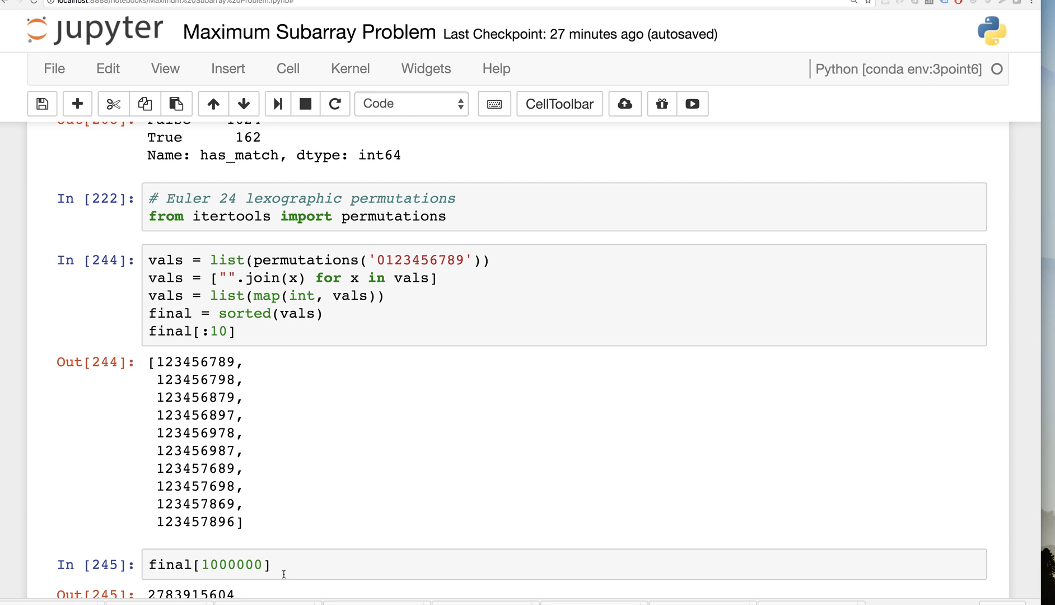
pyautogui.click(270, 564)
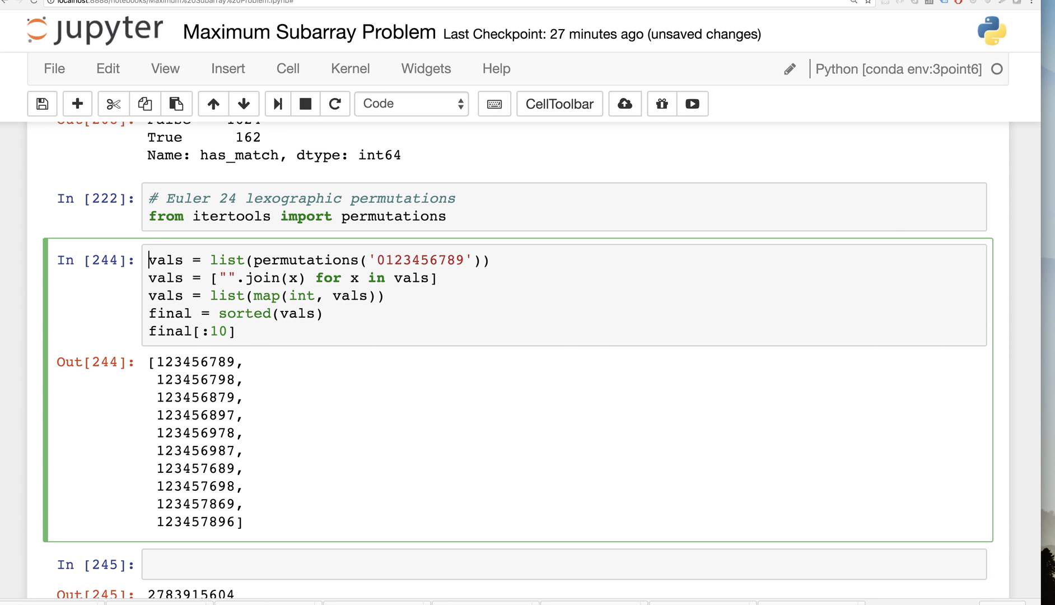
pyautogui.write('def')
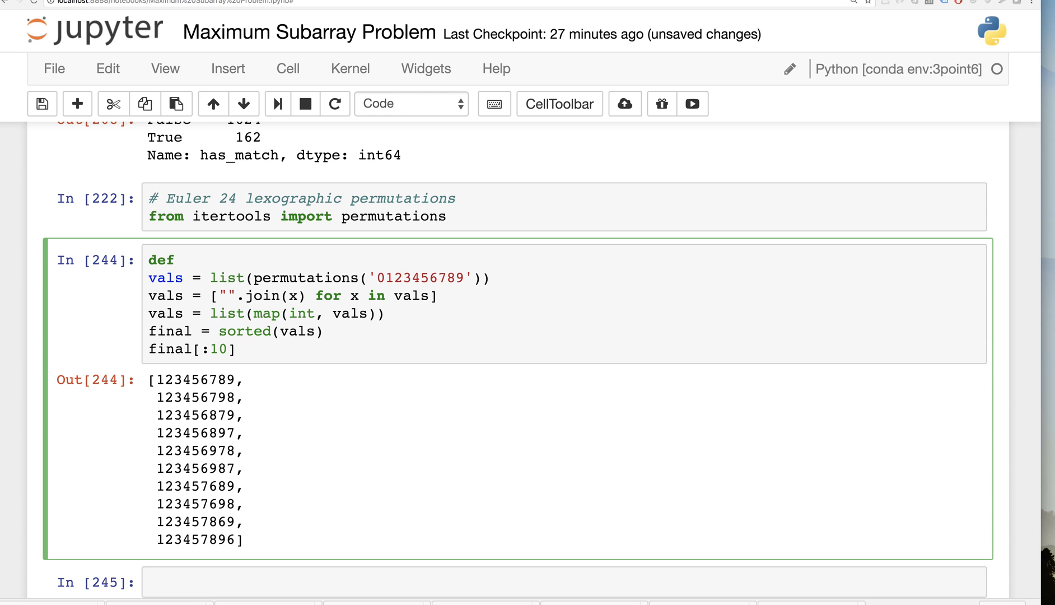
pyautogui.write('problem2')
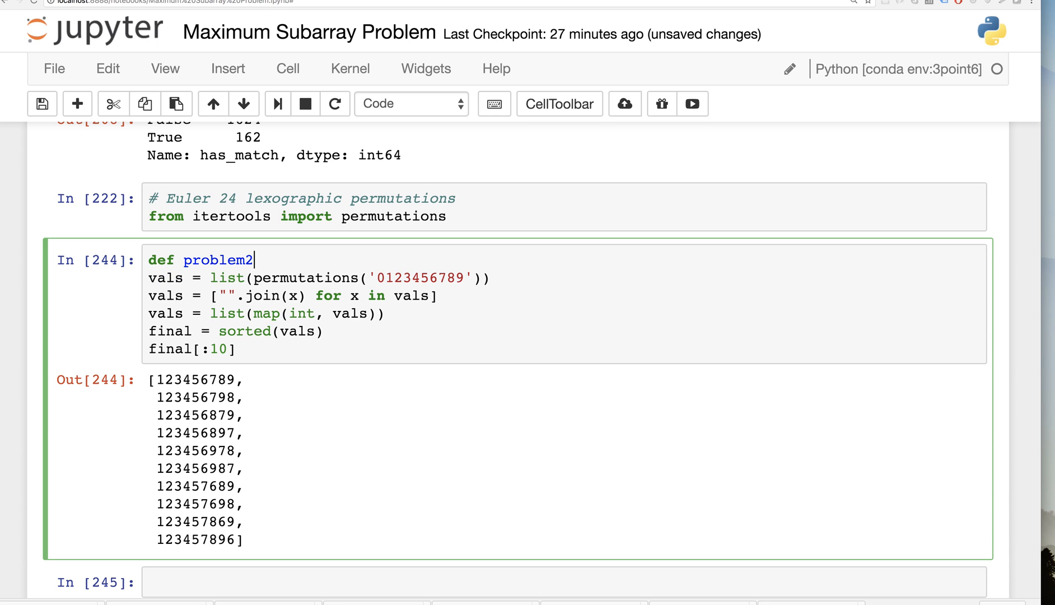
pyautogui.write('4():')
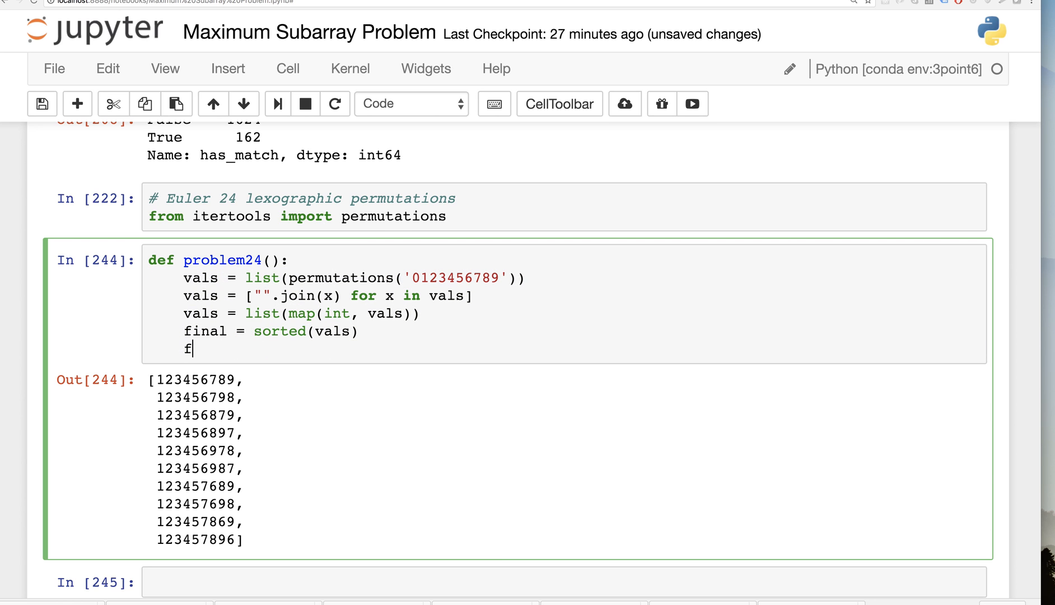
pyautogui.write('eturn final[1000000]')
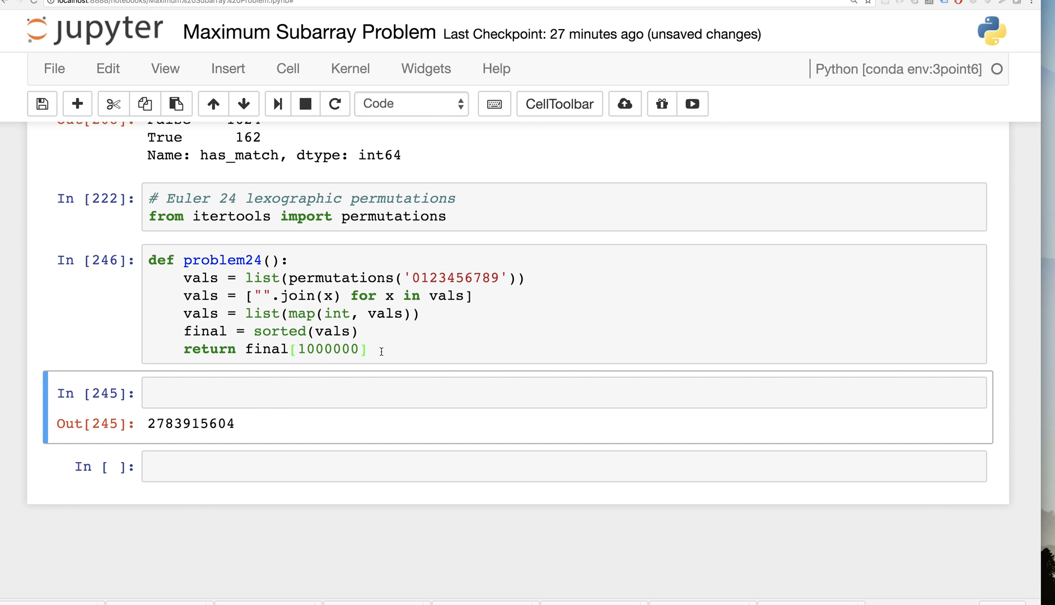
pyautogui.click(252, 295)
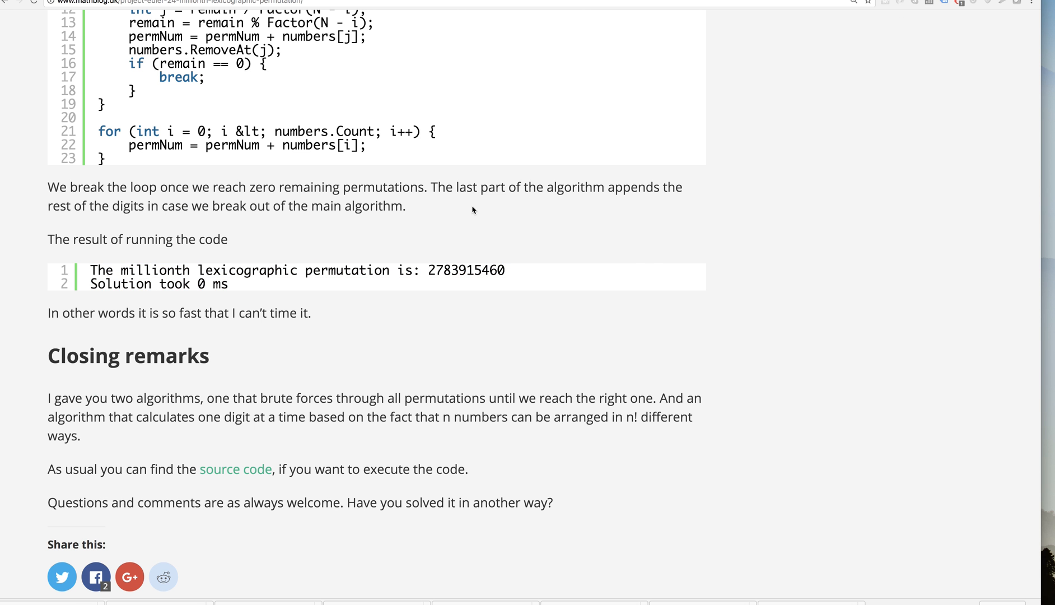
# - Scroll through the mathblog Problem 24 post to read its brute-force and combinatorics solutions
pyautogui.scroll(3)
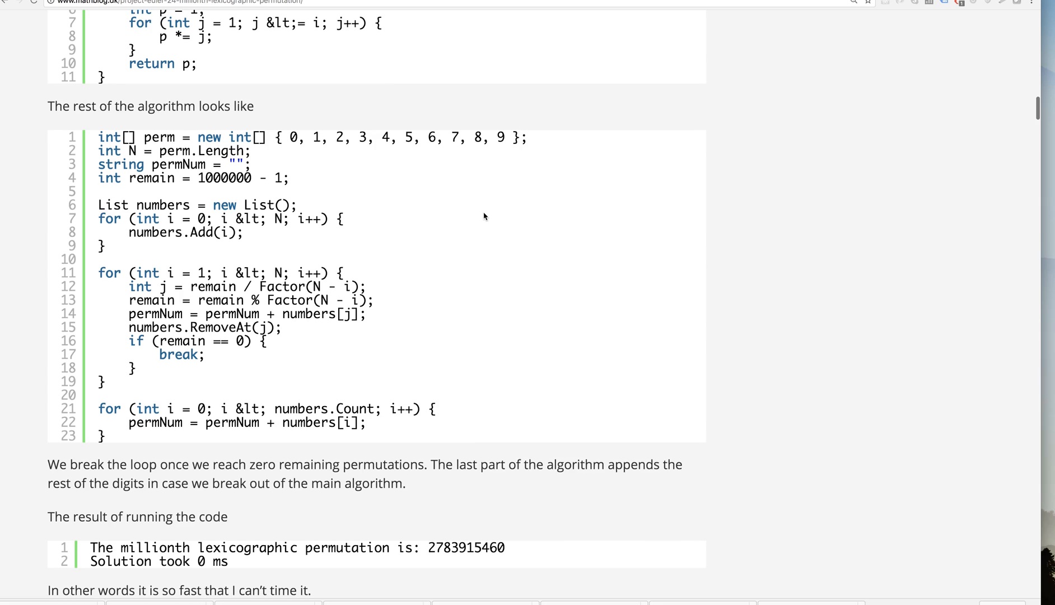
pyautogui.scroll(3)
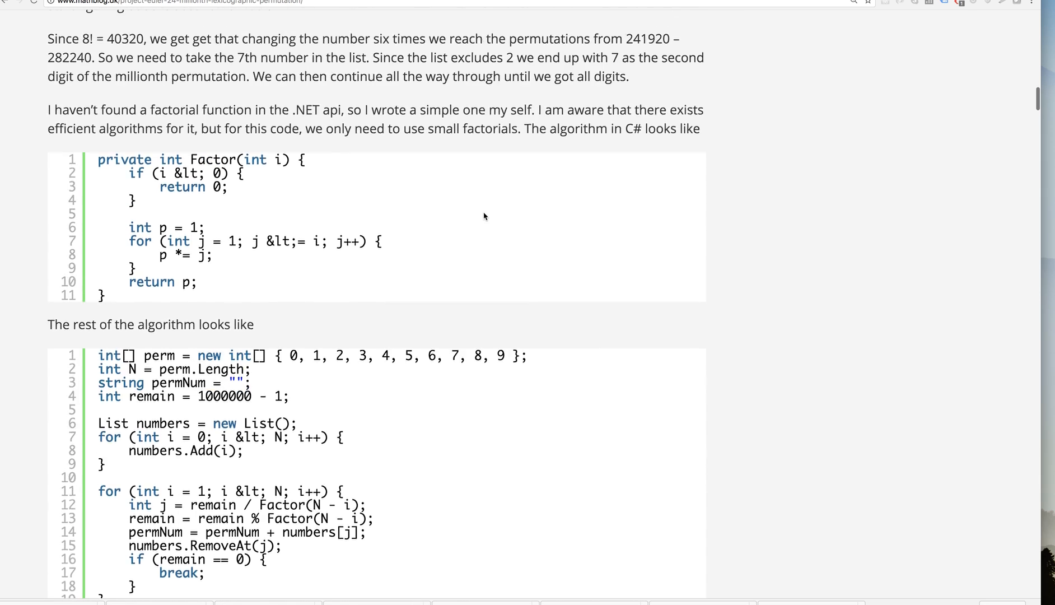
pyautogui.scroll(-3)
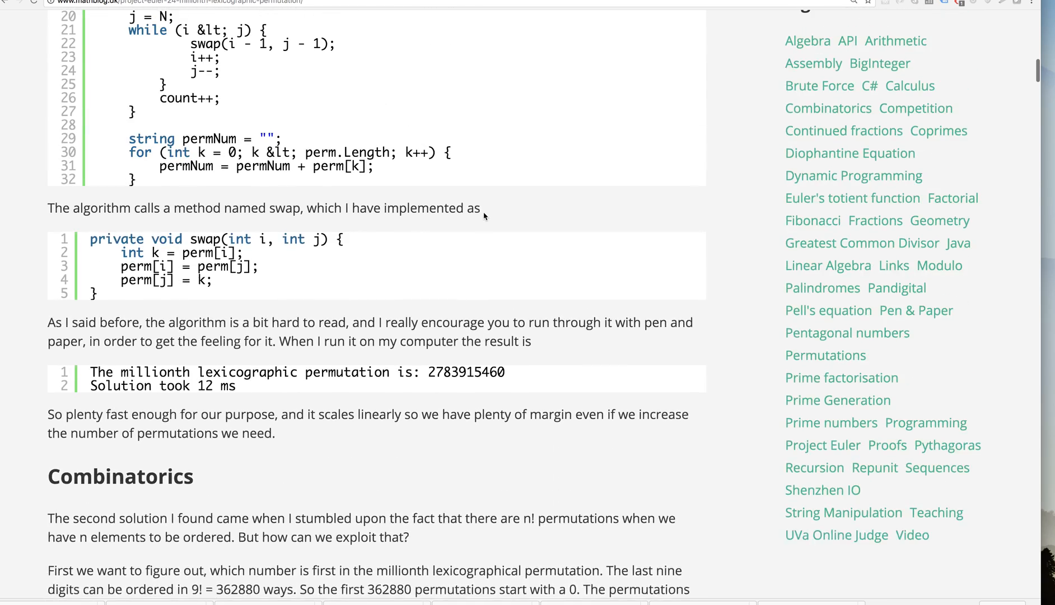
pyautogui.scroll(3)
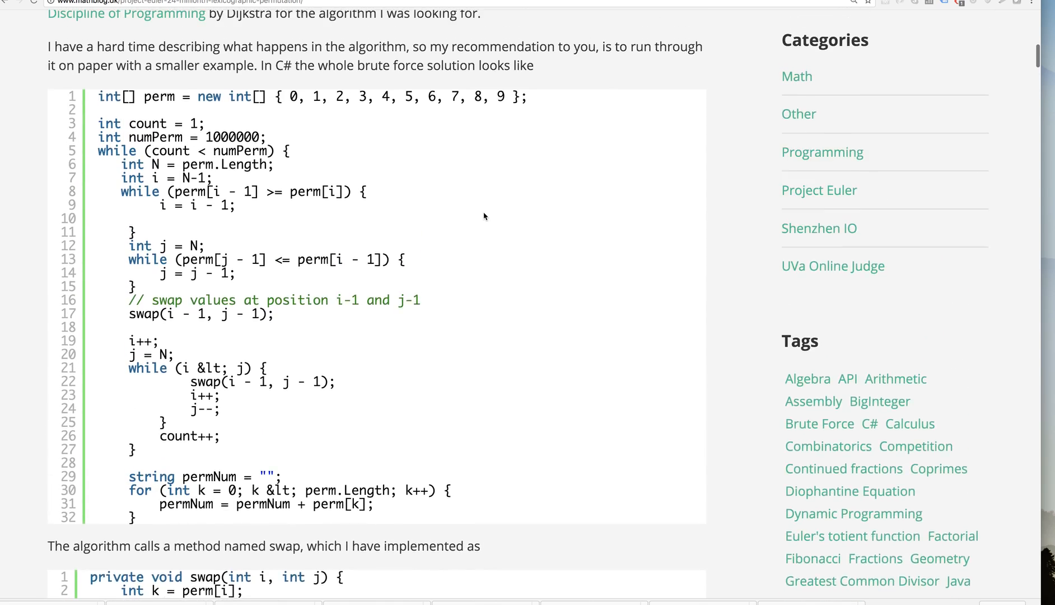
pyautogui.scroll(3)
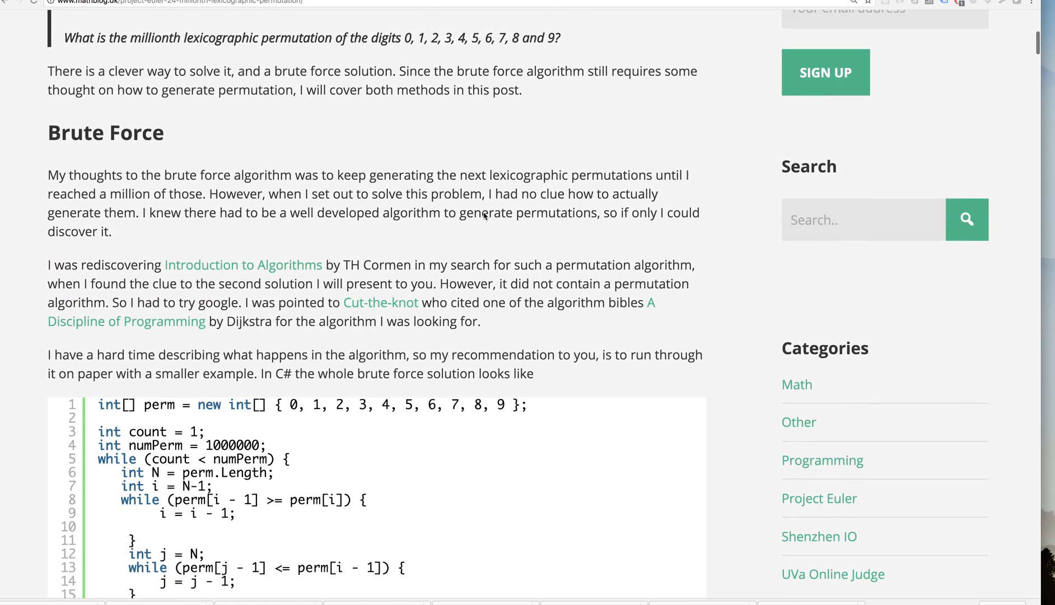
pyautogui.scroll(-3)
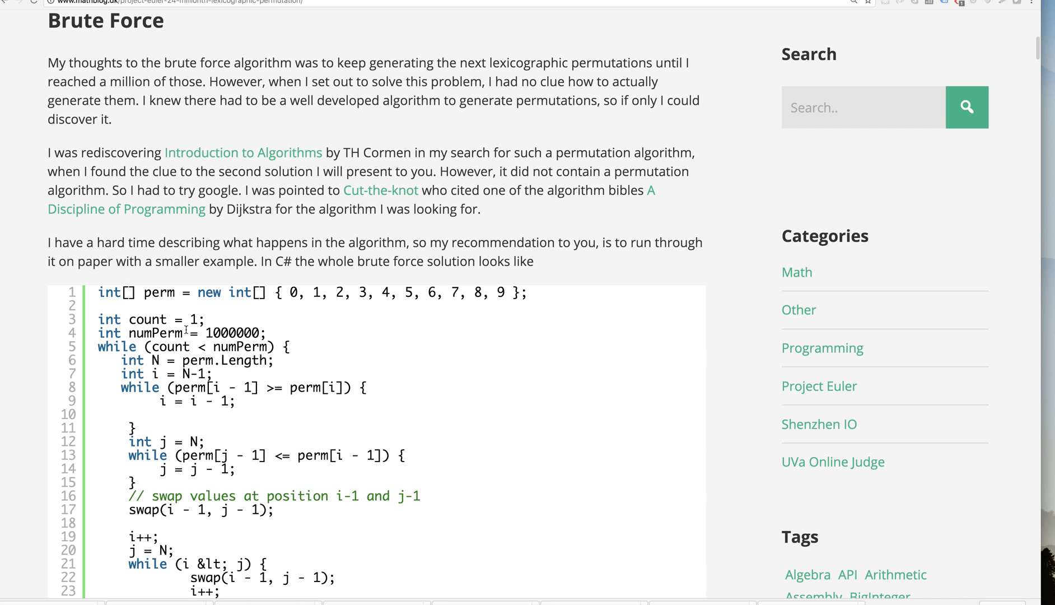
pyautogui.scroll(-3)
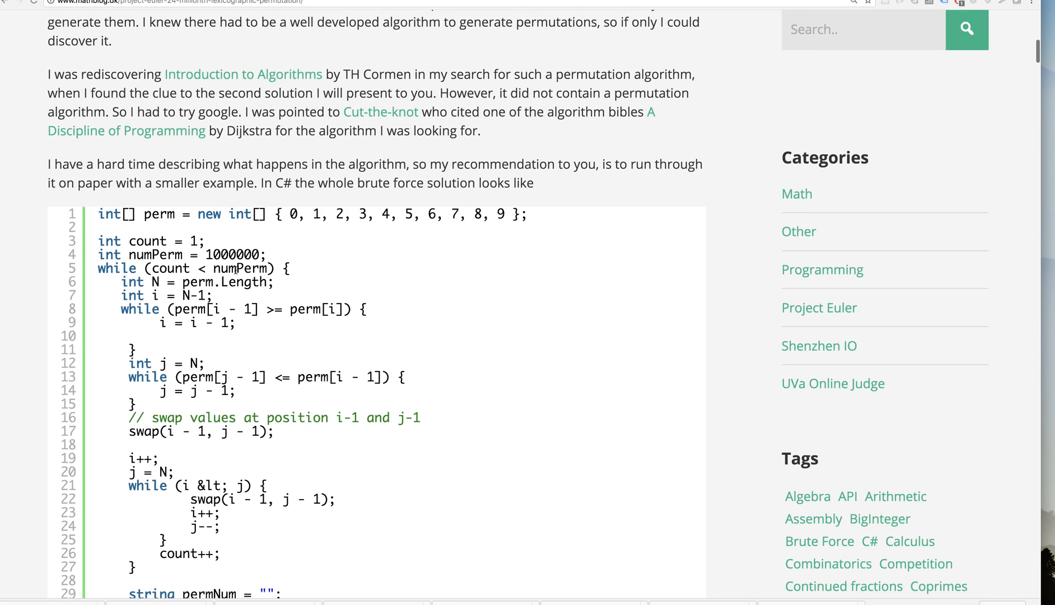
pyautogui.scroll(-3)
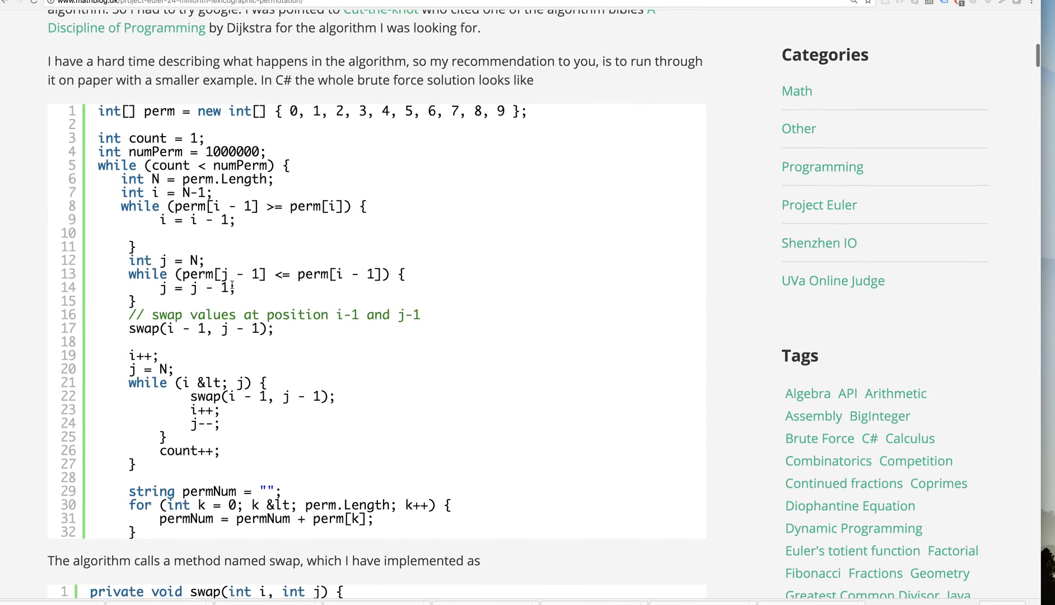
pyautogui.scroll(-3)
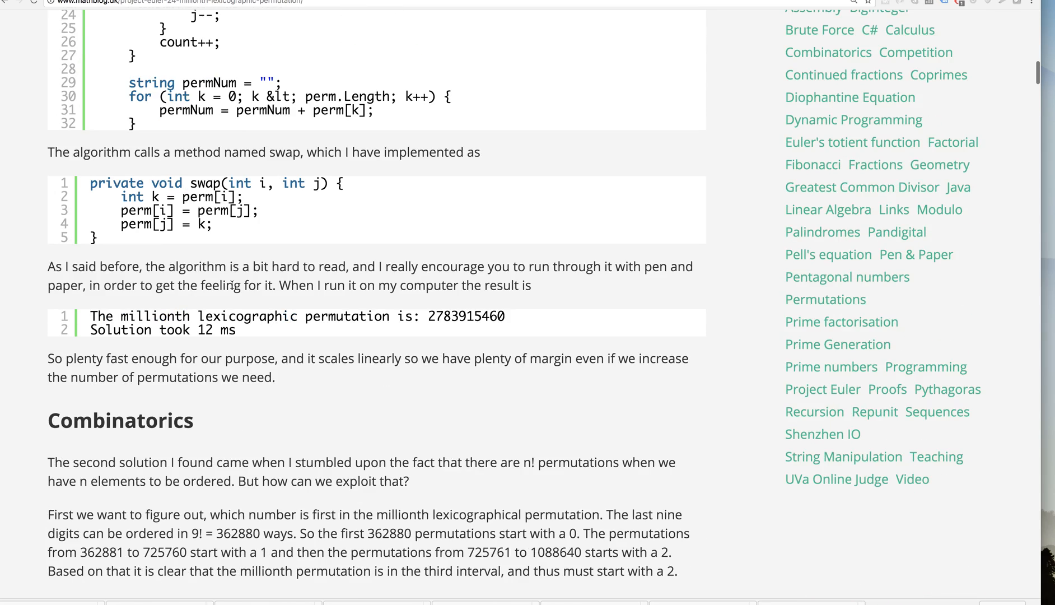
pyautogui.scroll(-3)
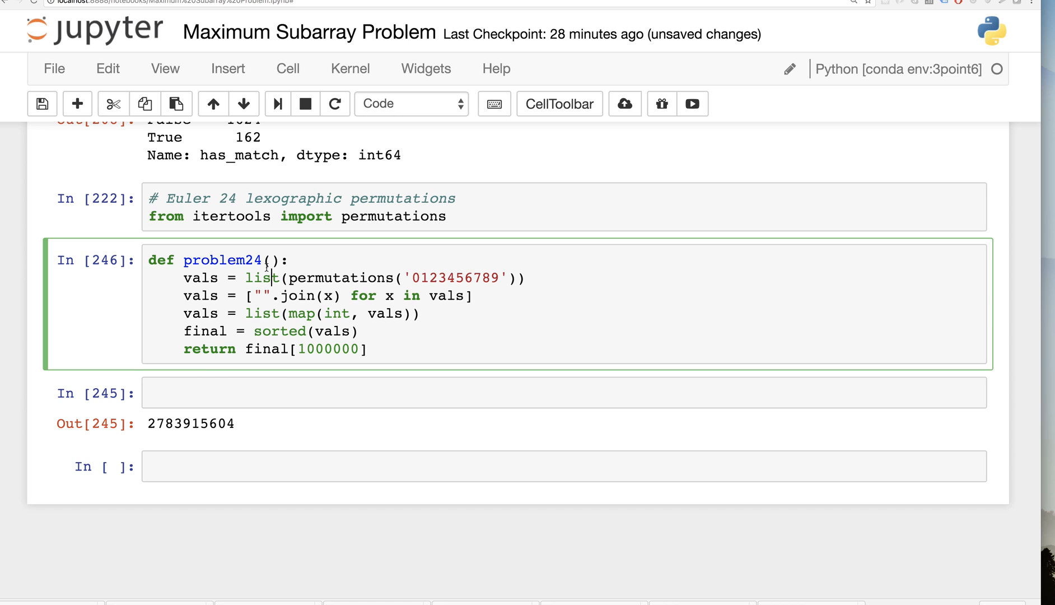
pyautogui.moveTo(346, 295)
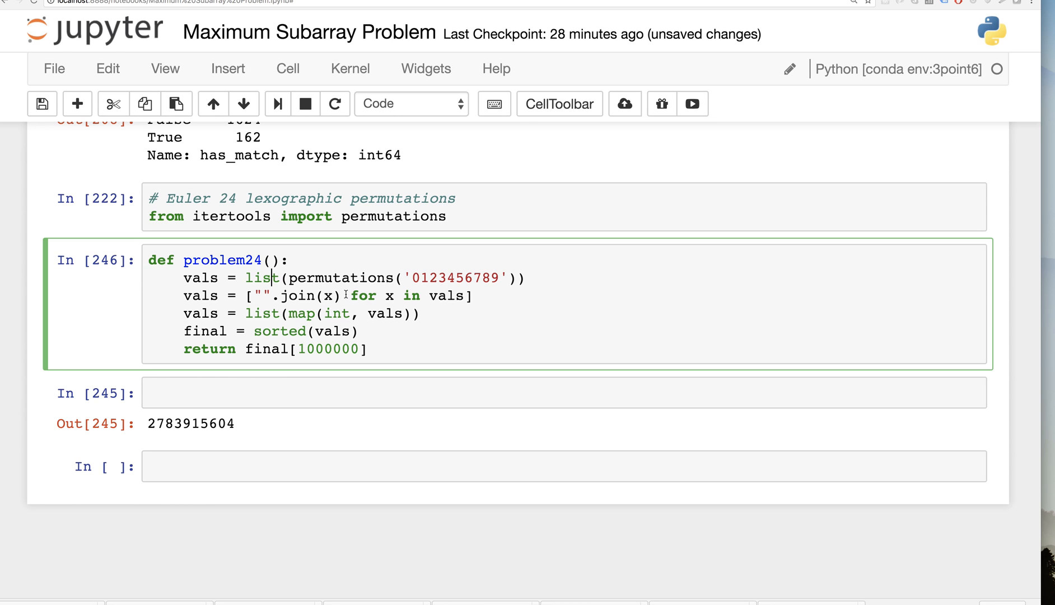
pyautogui.doubleClick(310, 295)
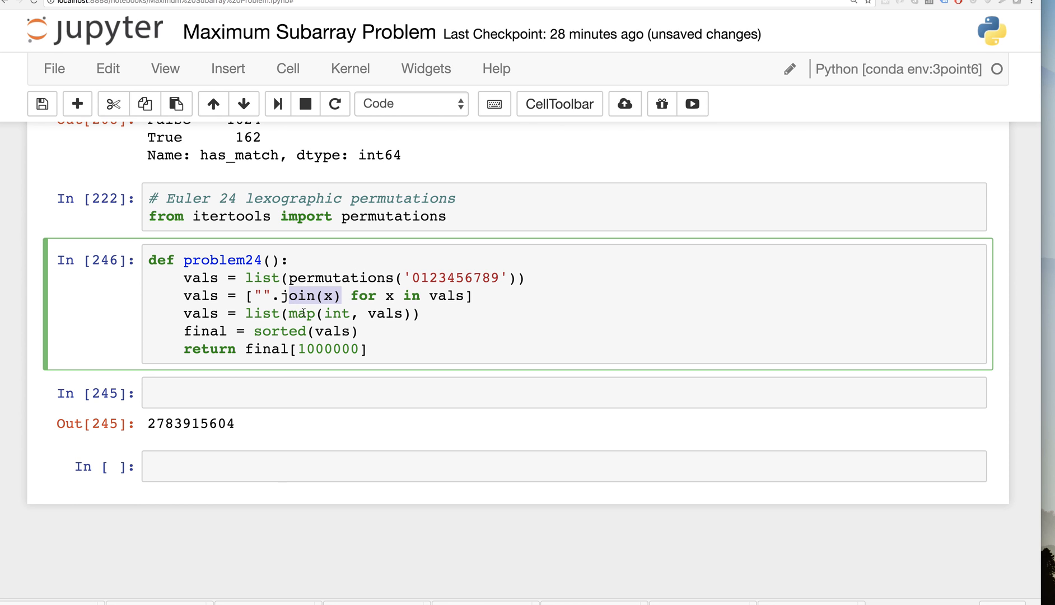
pyautogui.click(360, 331)
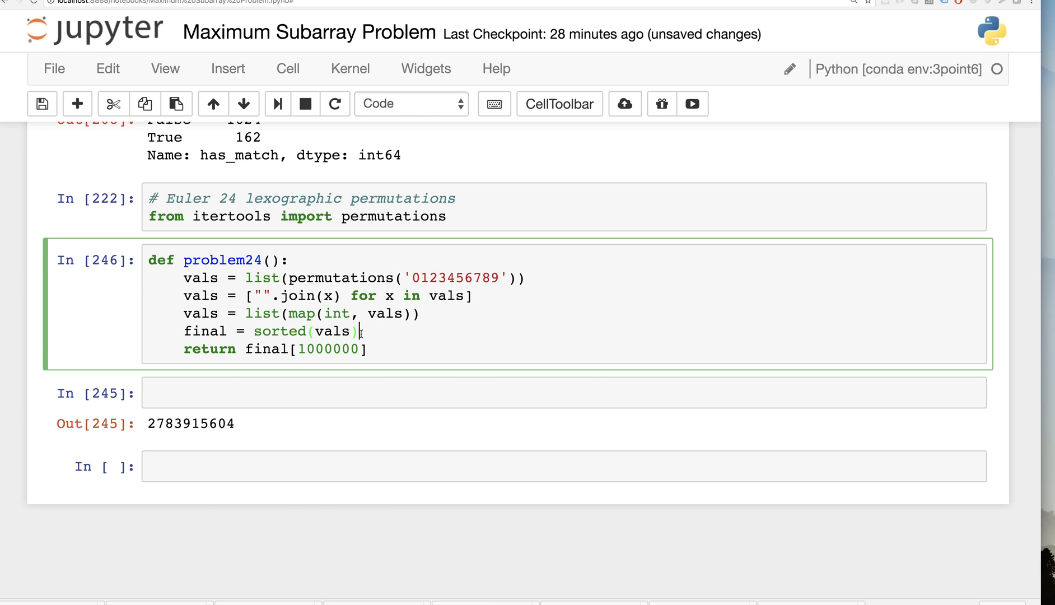